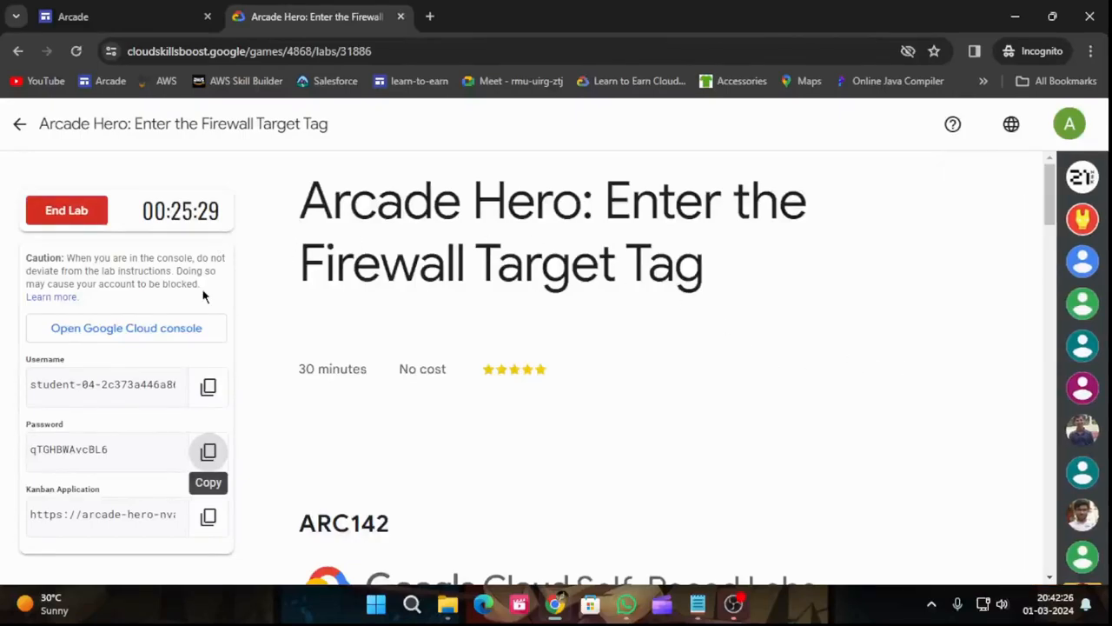
# Step: Launch the lab's Cloud console and sign in with the lab student password
pyautogui.click(126, 328)
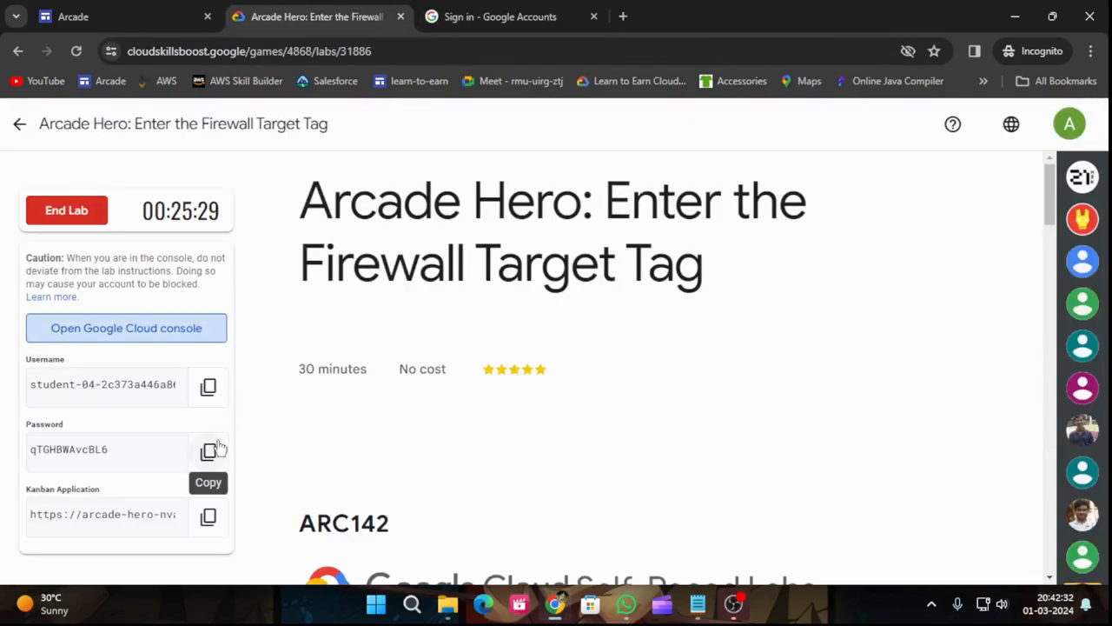
pyautogui.click(500, 17)
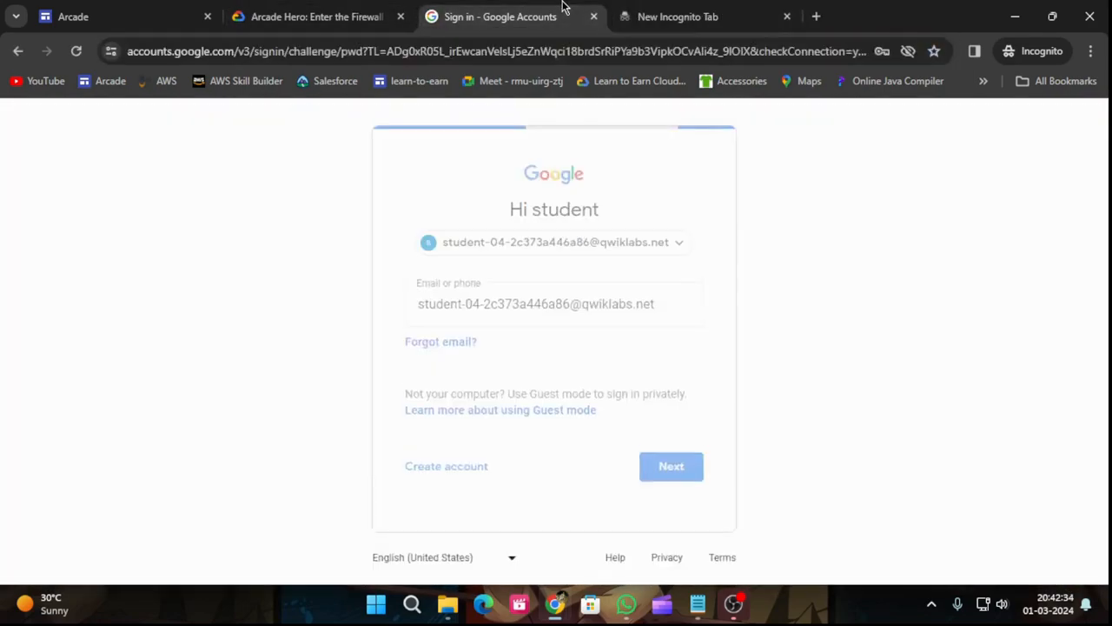
pyautogui.click(671, 465)
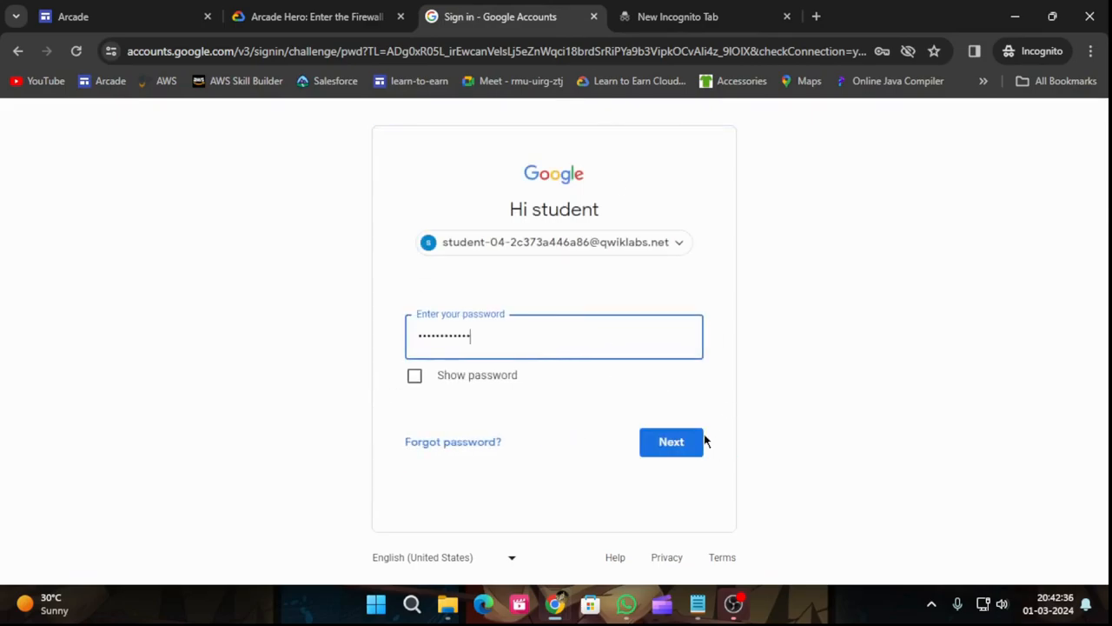
pyautogui.click(671, 442)
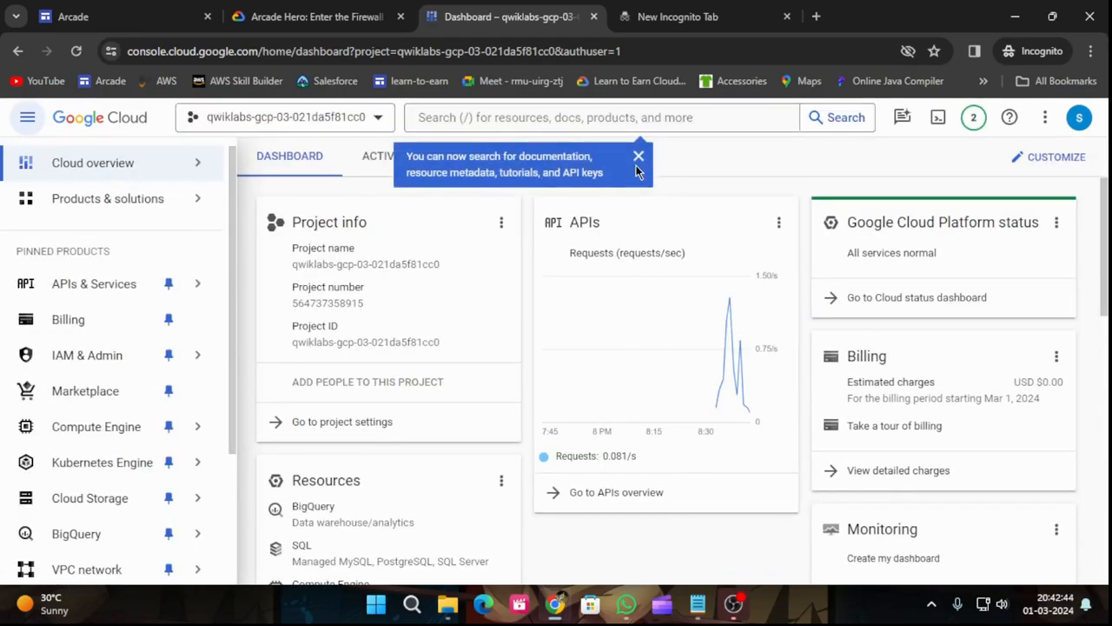
# Step: Copy the Kanban URL and open arcade-hero-nvalgt5zvq-ue.a.run.app in a new tab
pyautogui.click(317, 17)
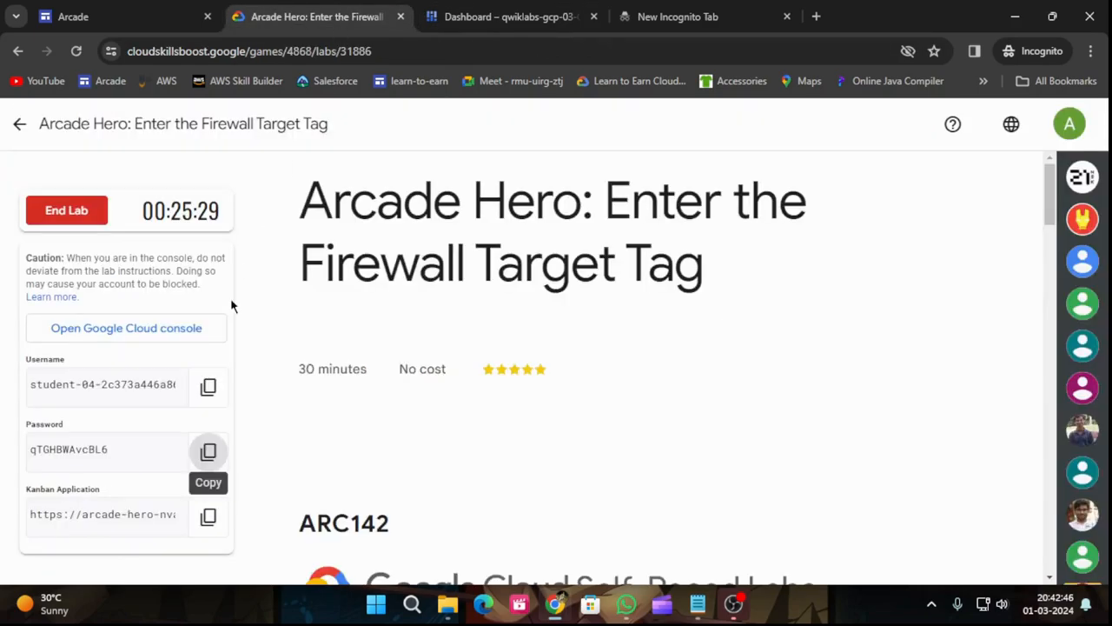
pyautogui.click(208, 515)
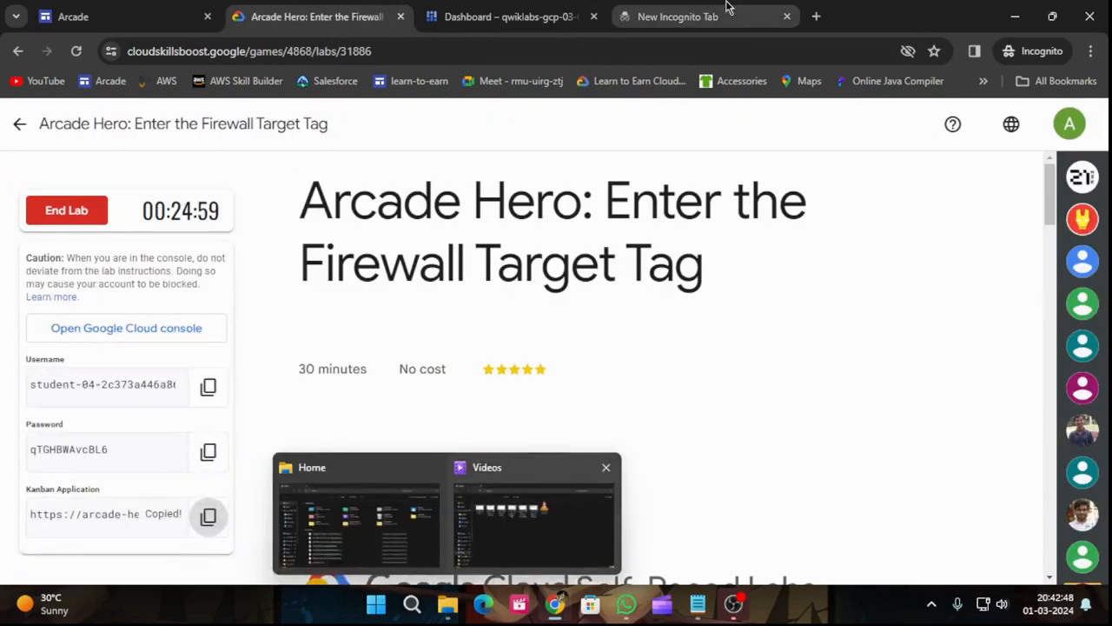
pyautogui.click(704, 17)
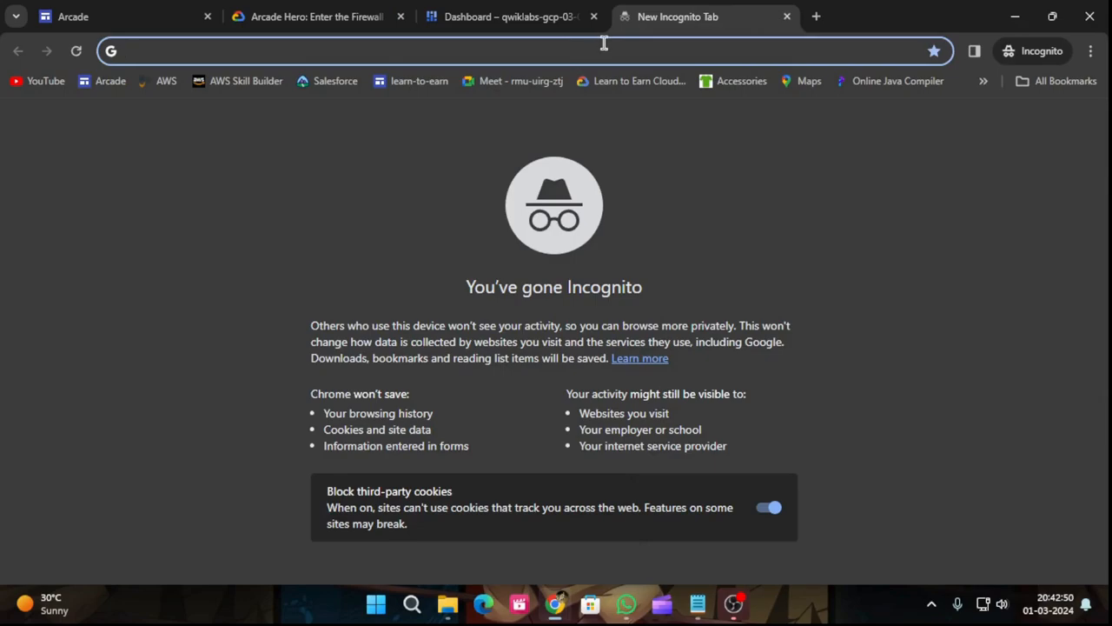
pyautogui.write('arcade-hero-nvalgt5zvq-ue.a.run.app')
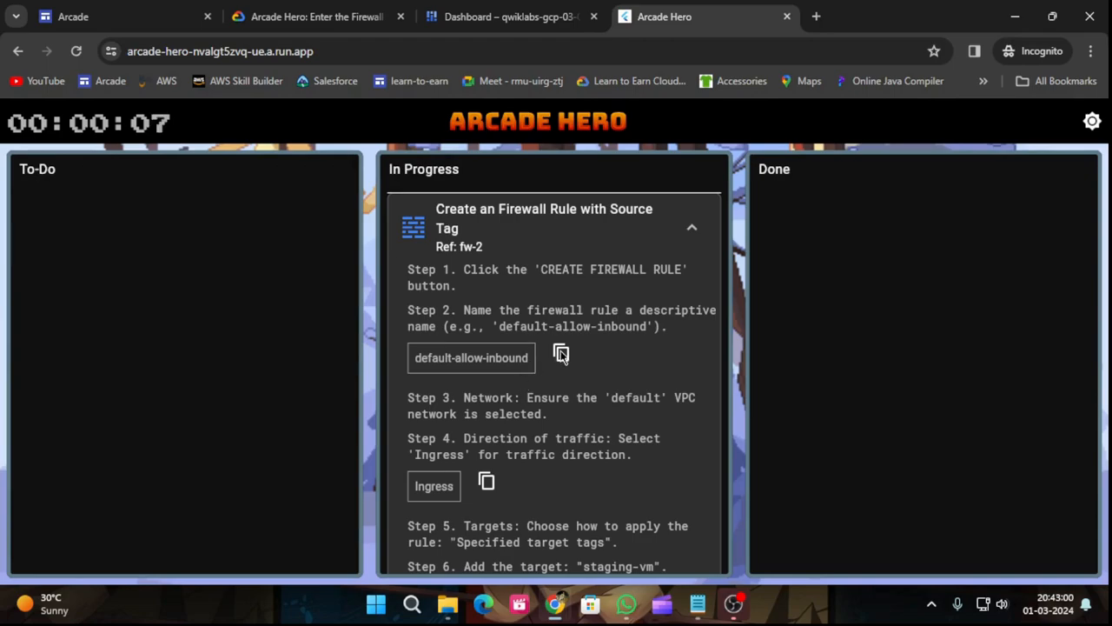
# Step: Copy the rule name default-allow-inbound, go to Firewall, and dismiss the moved-page notice
pyautogui.click(509, 16)
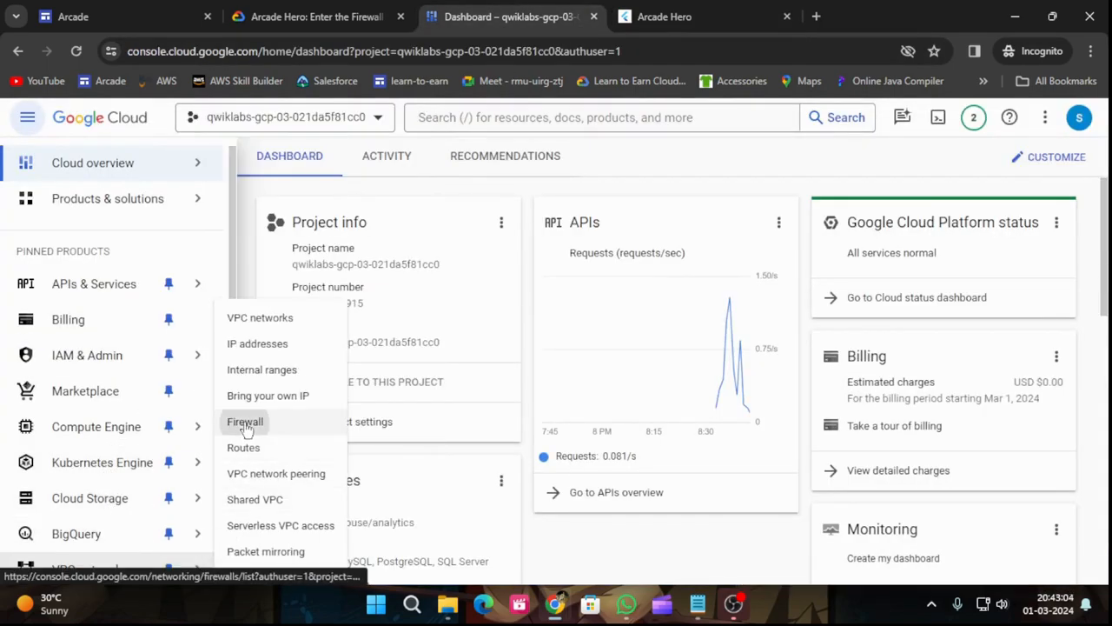
pyautogui.click(245, 421)
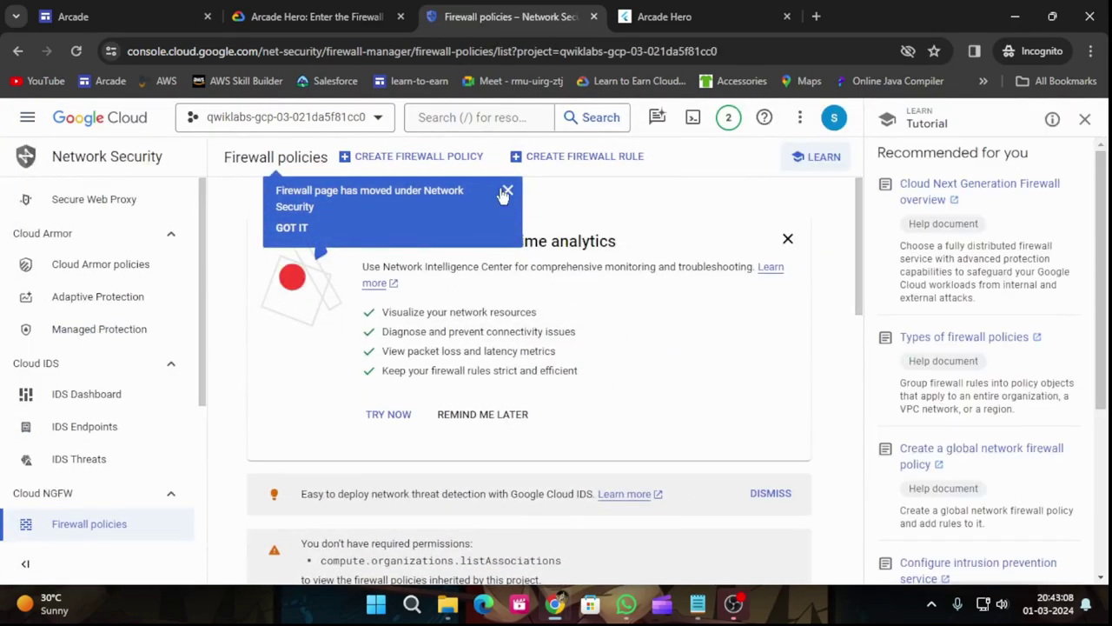
pyautogui.click(584, 157)
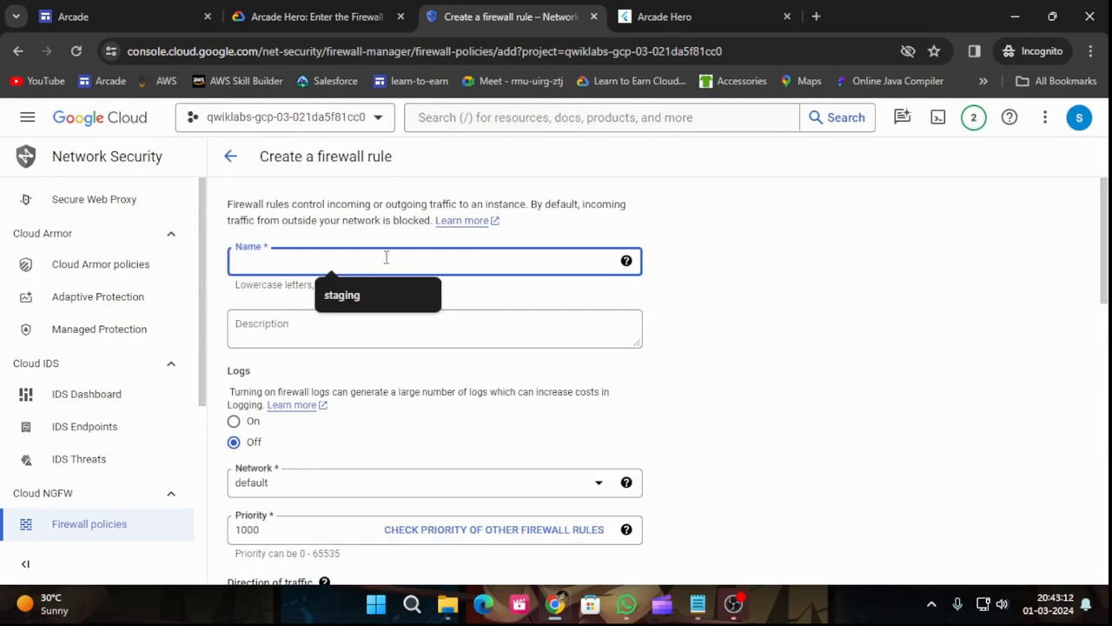
# Step: Set the firewall rule's target tag to staging-vm
pyautogui.scroll(-3)
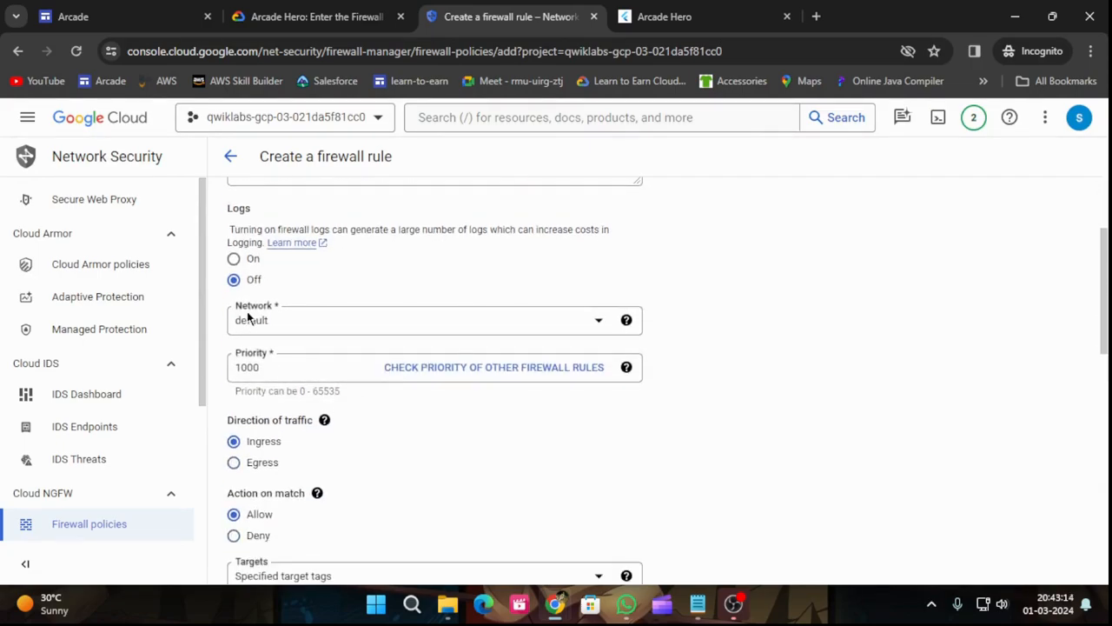
pyautogui.scroll(-3)
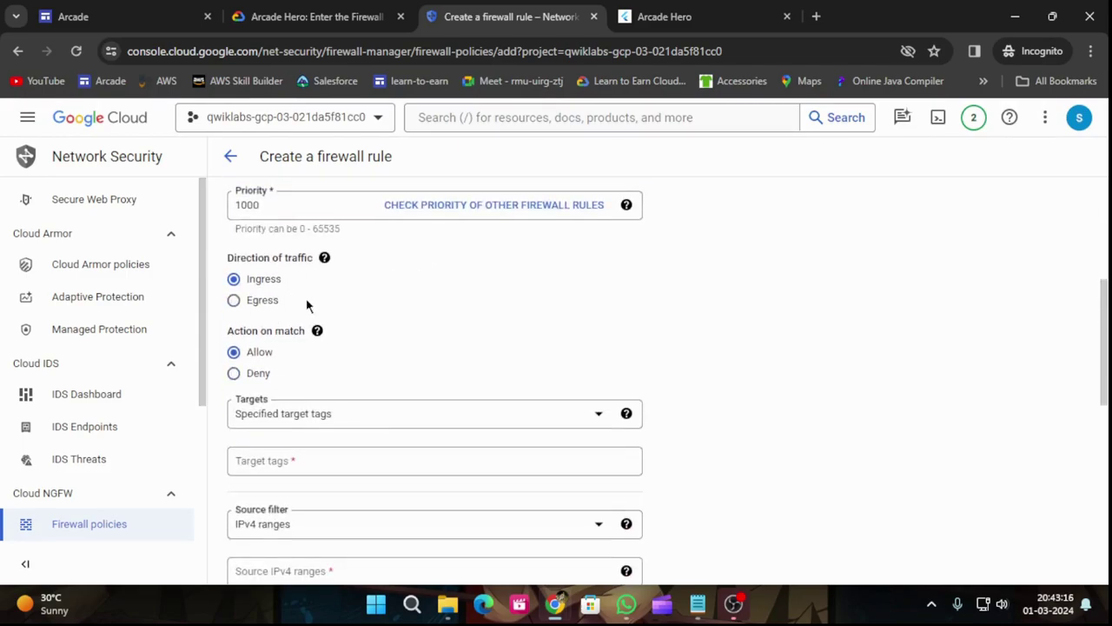
pyautogui.click(687, 16)
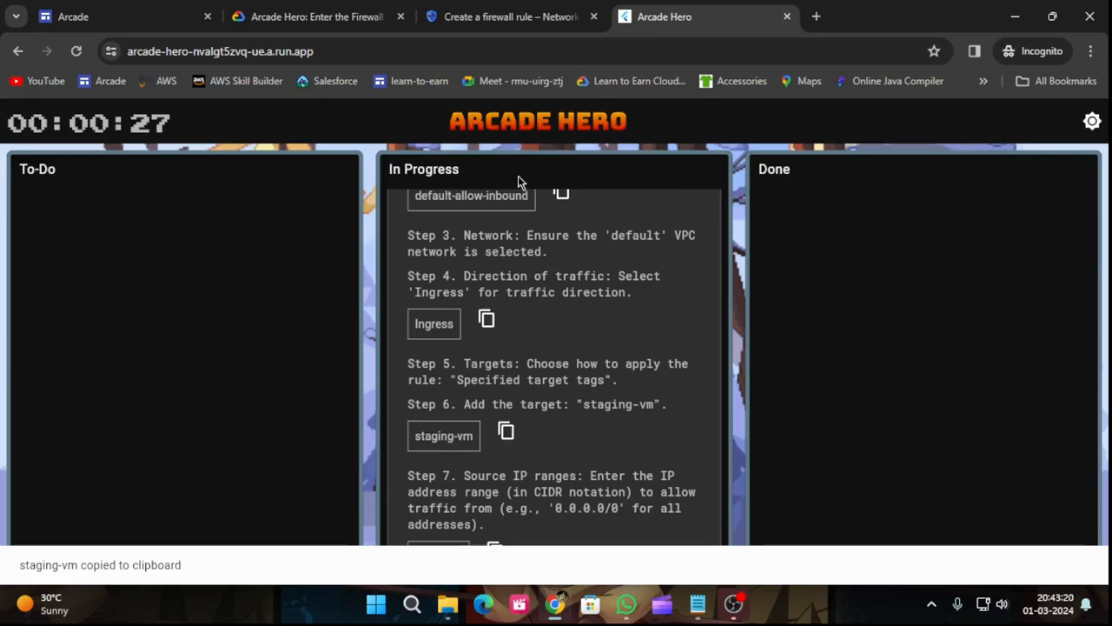
pyautogui.click(510, 16)
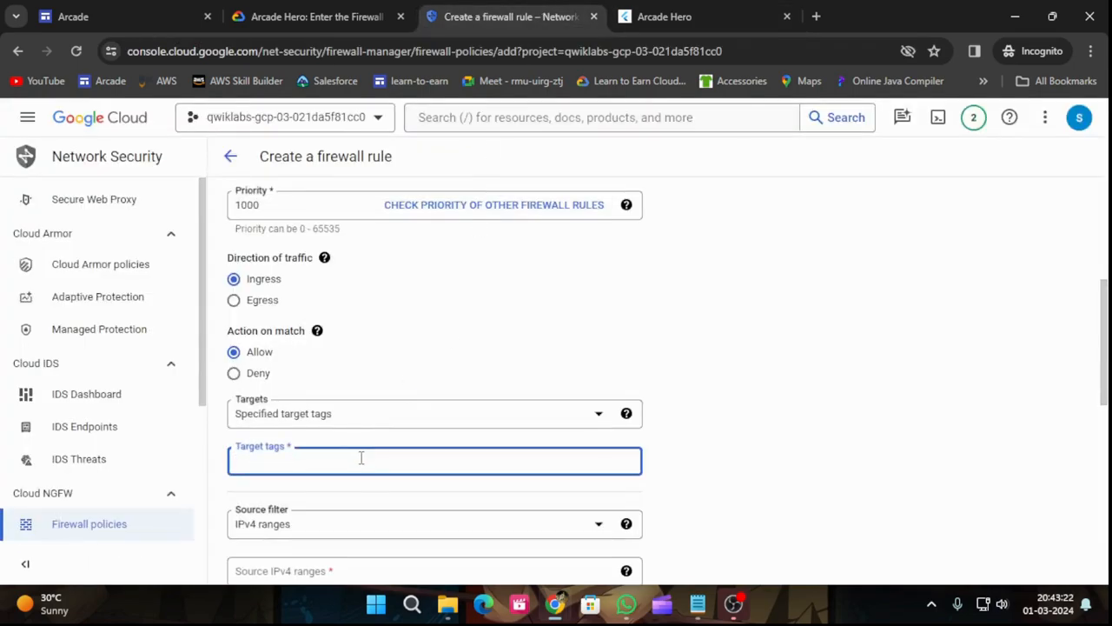
pyautogui.write('staging-vm')
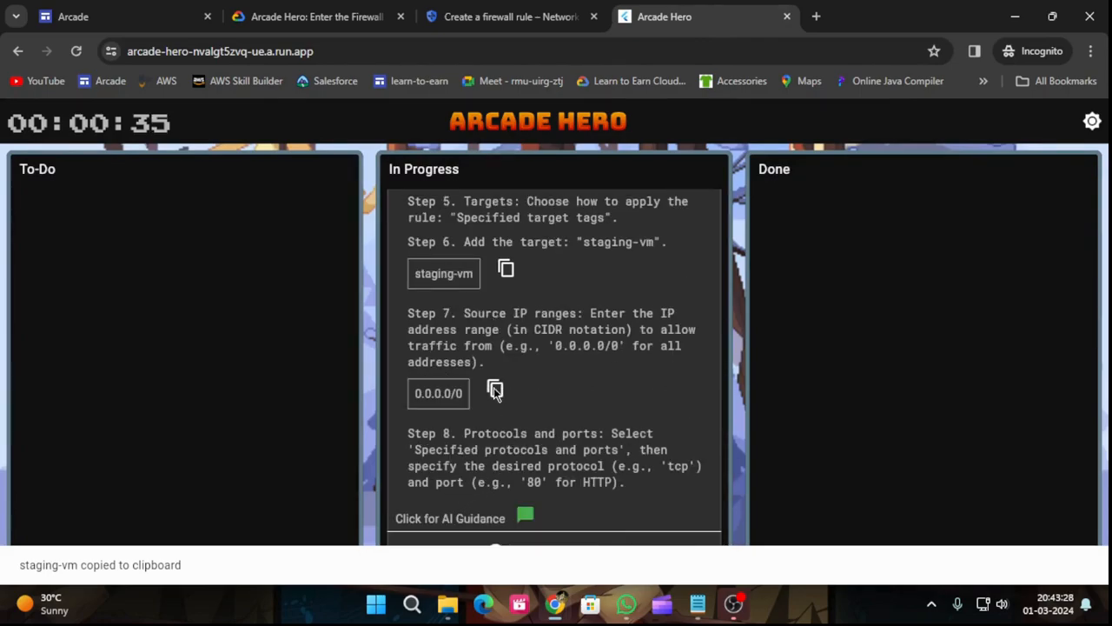
# Step: Set source IPv4 range 0.0.0.0/0 and allow TCP port 80
pyautogui.click(494, 388)
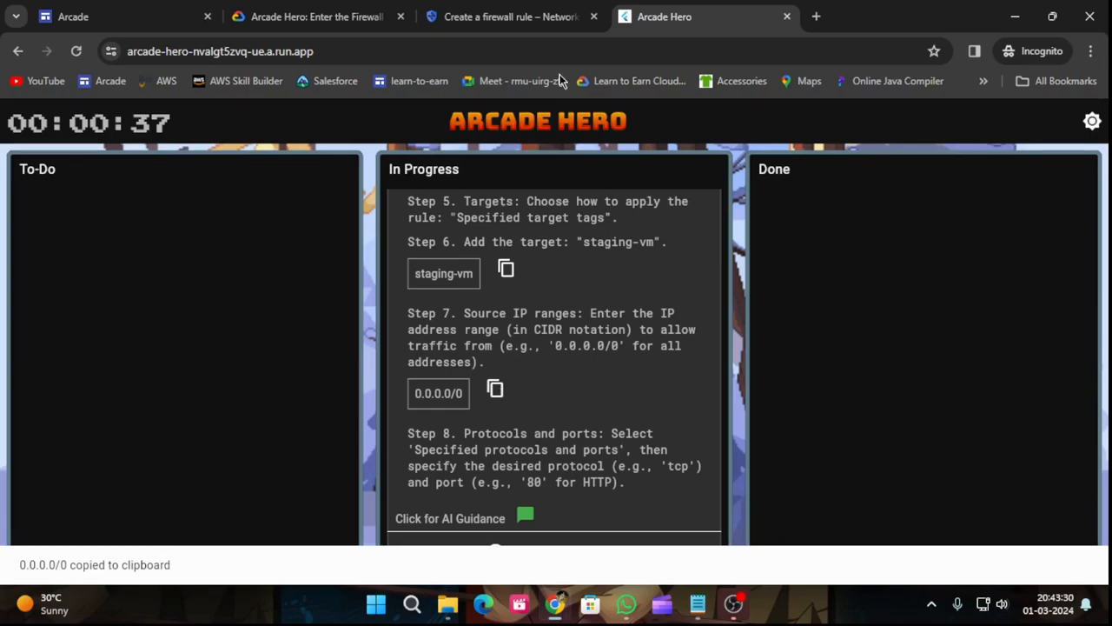
pyautogui.click(510, 16)
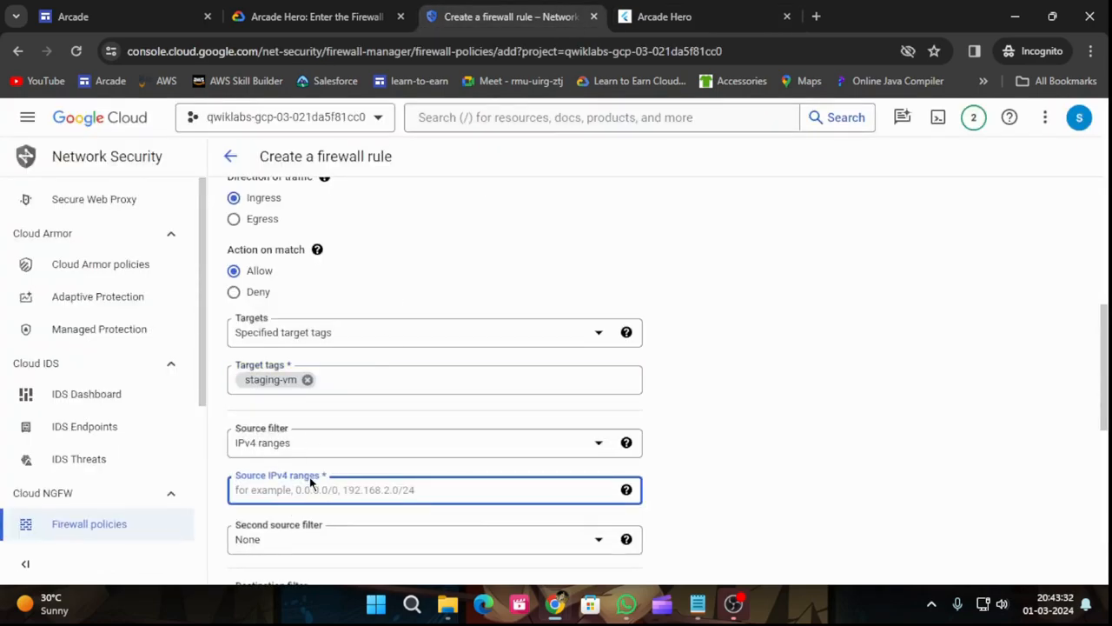
pyautogui.write('0.0.0.0/0')
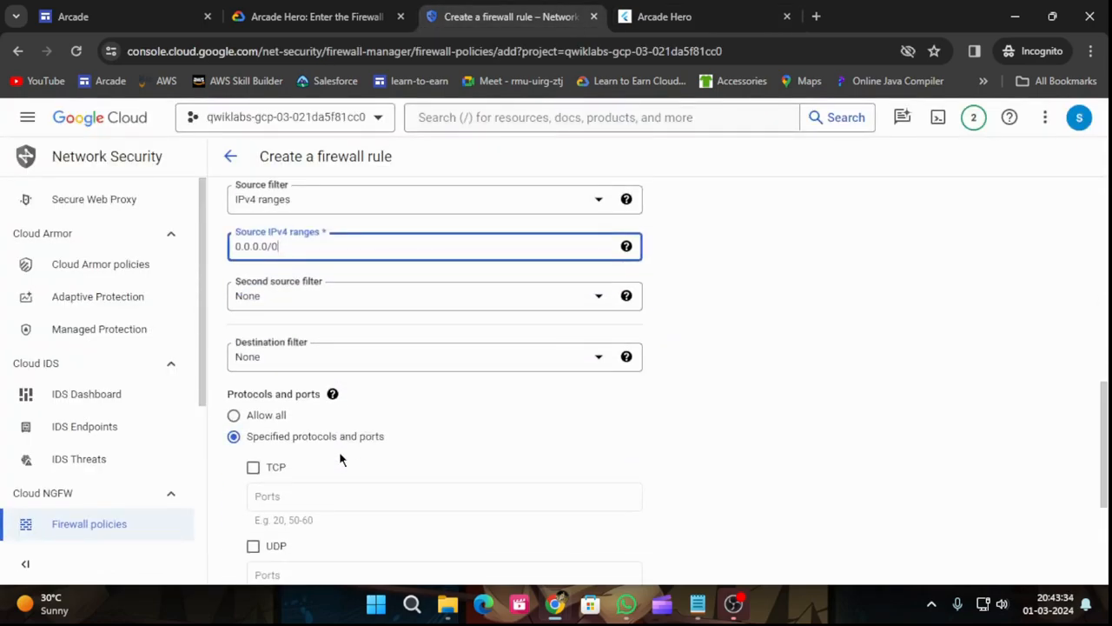
pyautogui.click(253, 466)
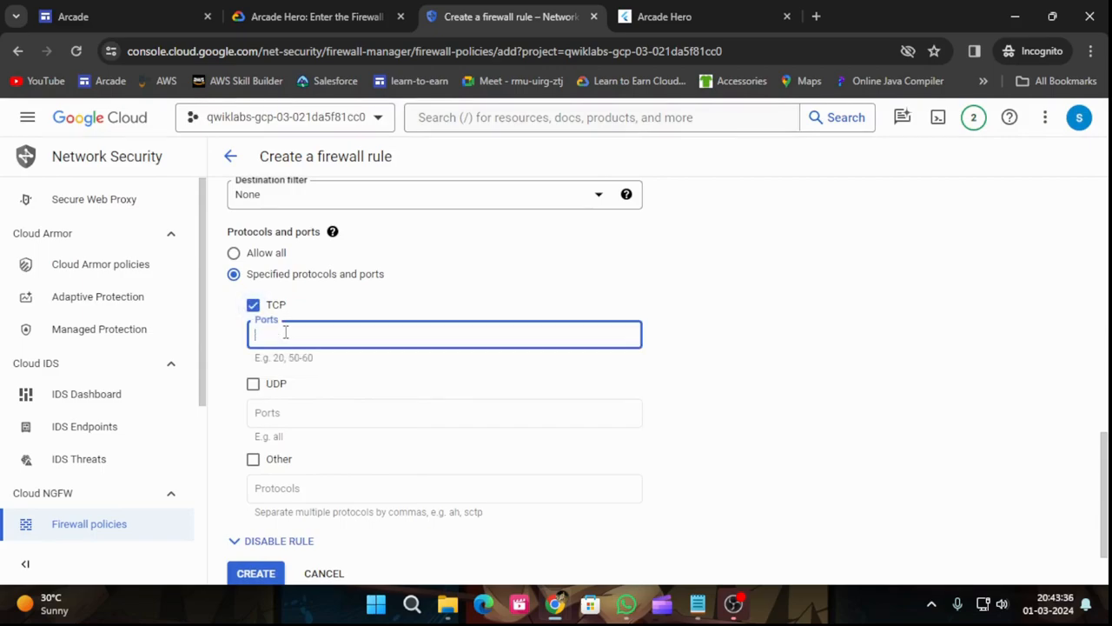
pyautogui.write('80')
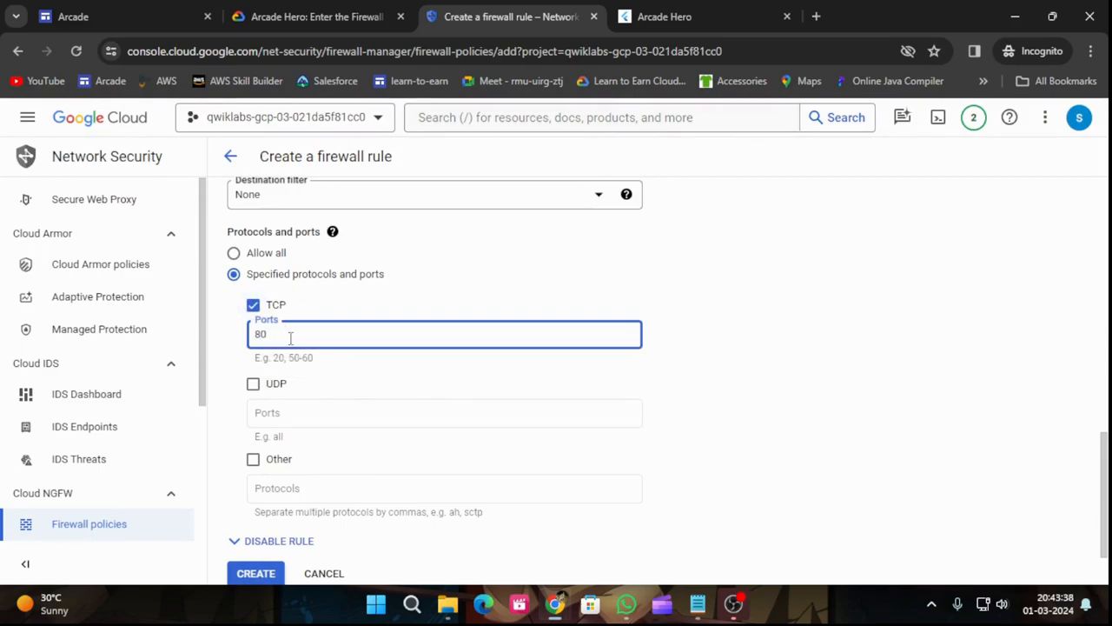
pyautogui.click(695, 17)
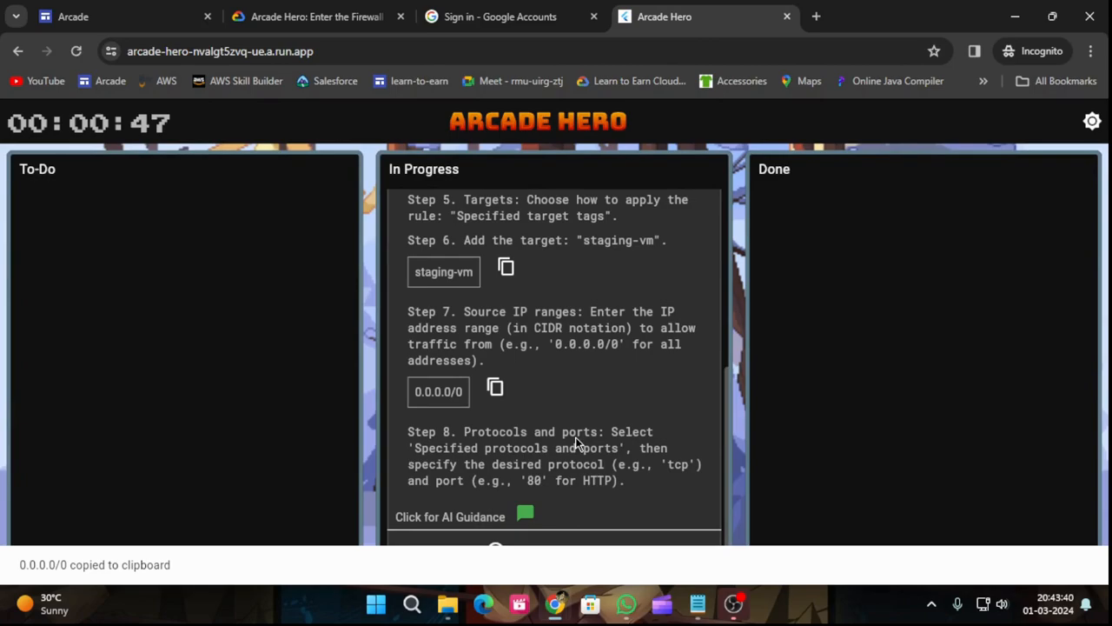
# Step: Re-verify the lab account using the password copied from the lab page
pyautogui.click(500, 17)
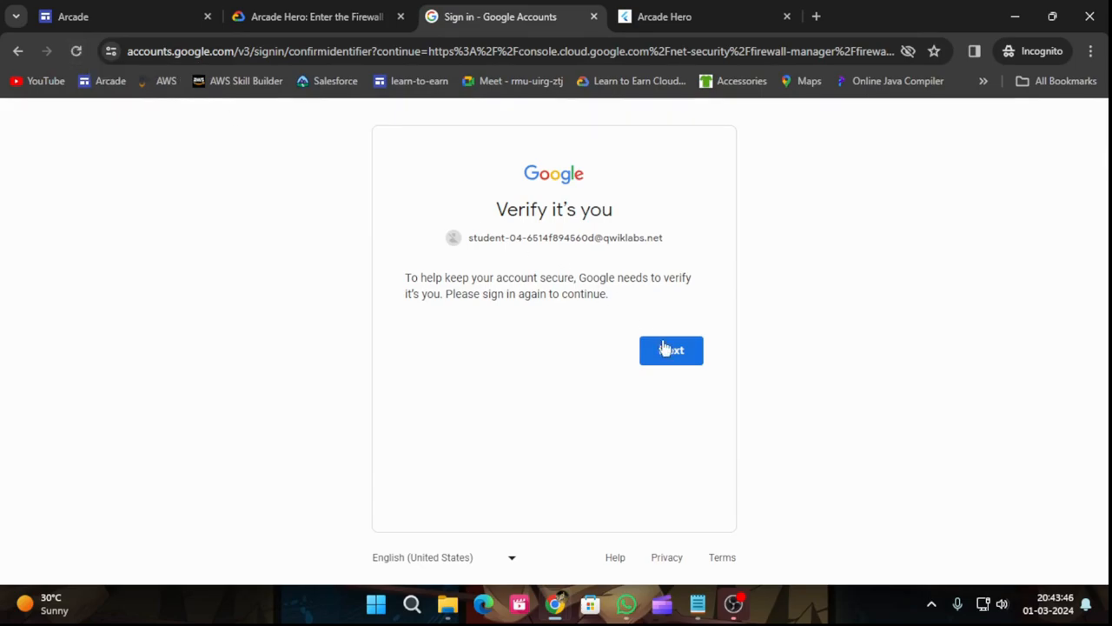
pyautogui.click(671, 349)
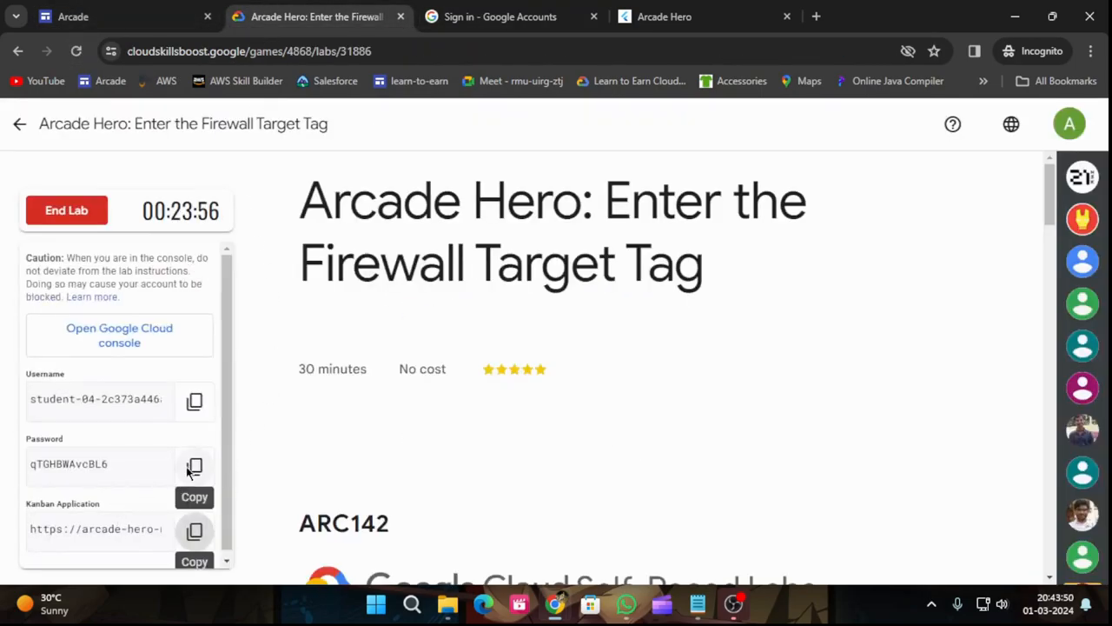
pyautogui.click(194, 467)
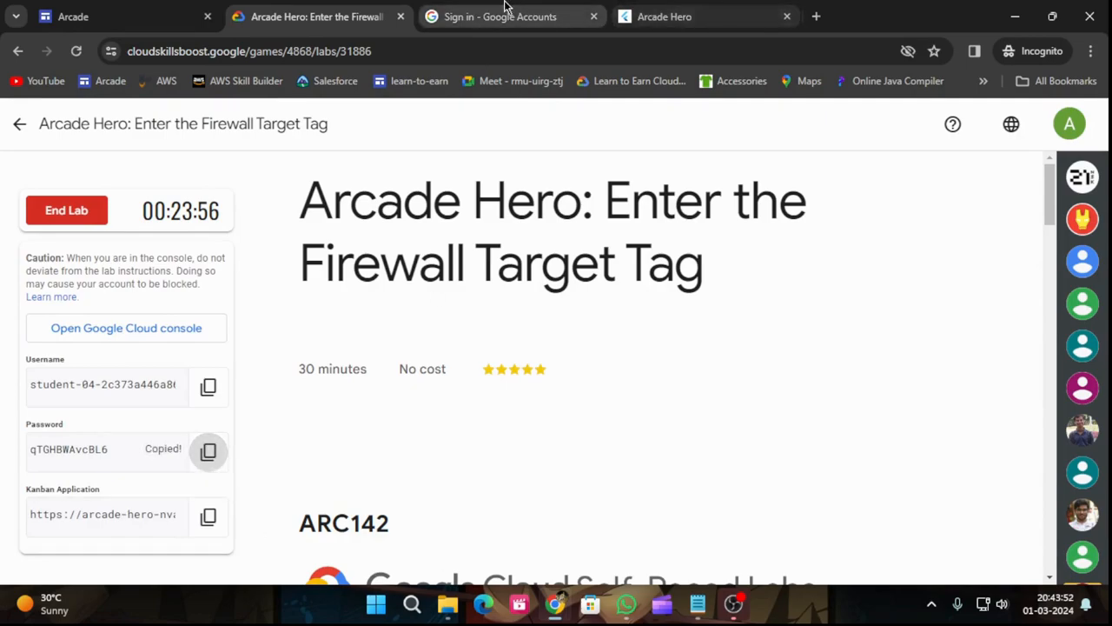
pyautogui.click(499, 16)
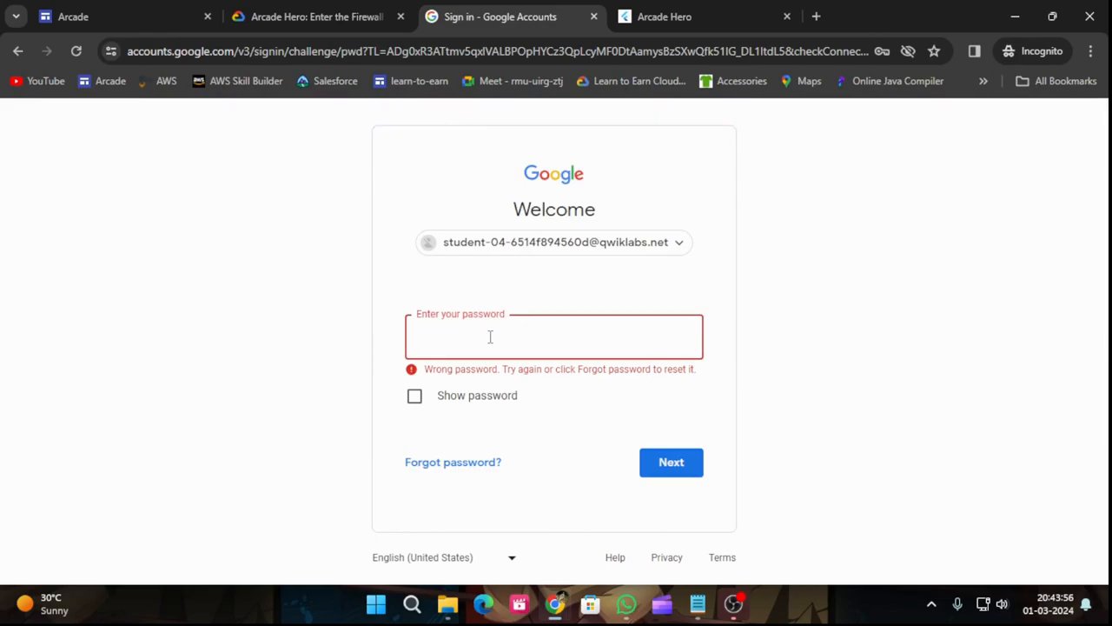
pyautogui.moveTo(454, 200)
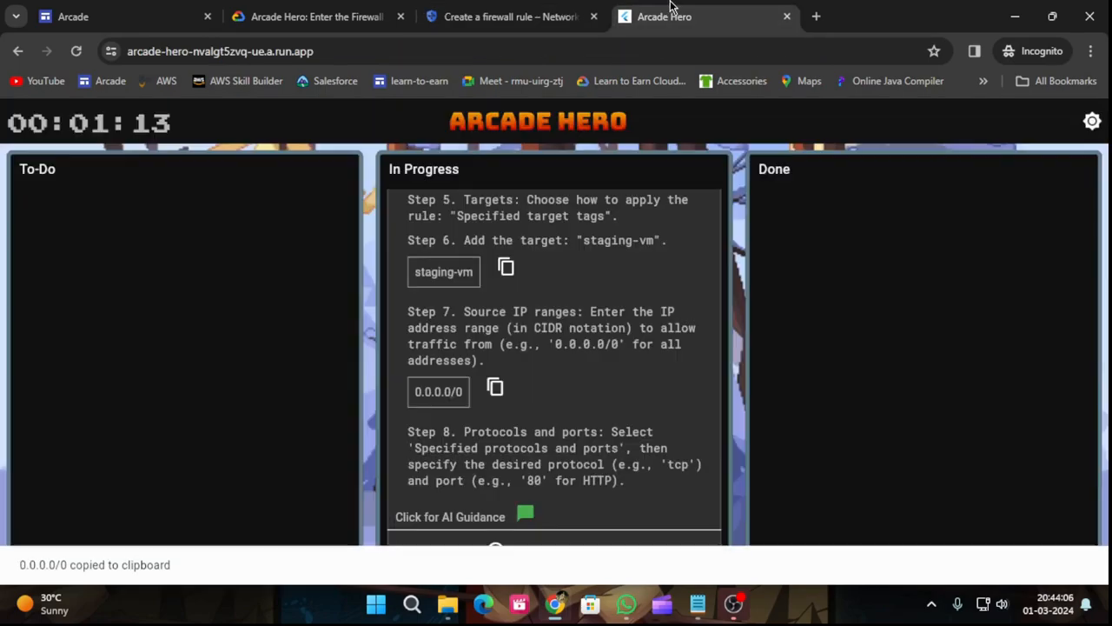
pyautogui.scroll(3)
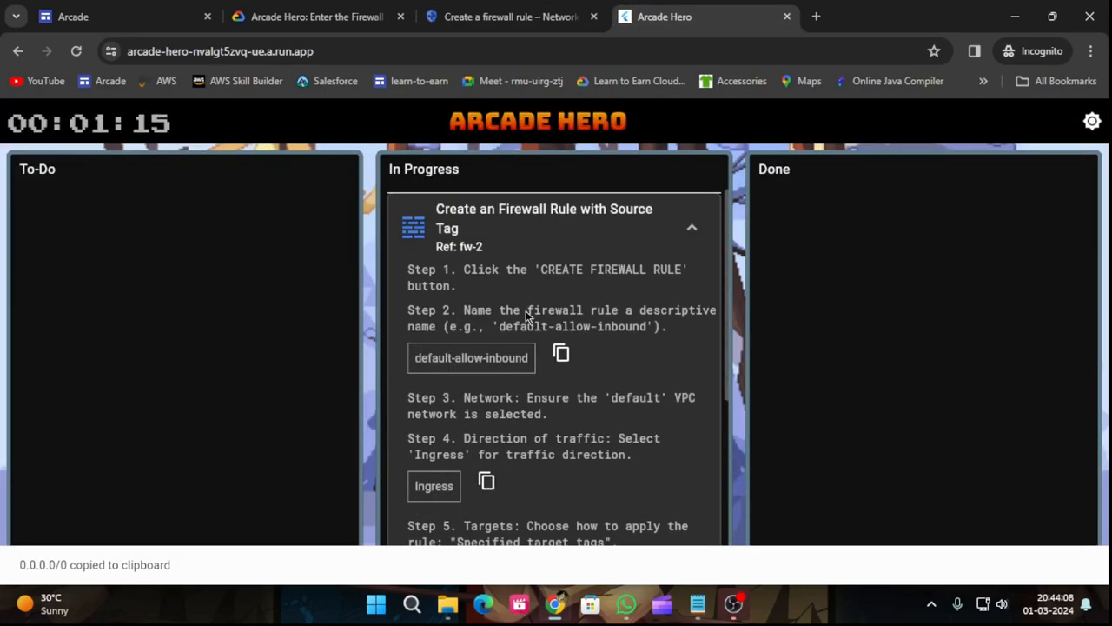
# Step: Enter default-allow-inbound as the firewall rule name, checking the lab instructions
pyautogui.click(510, 16)
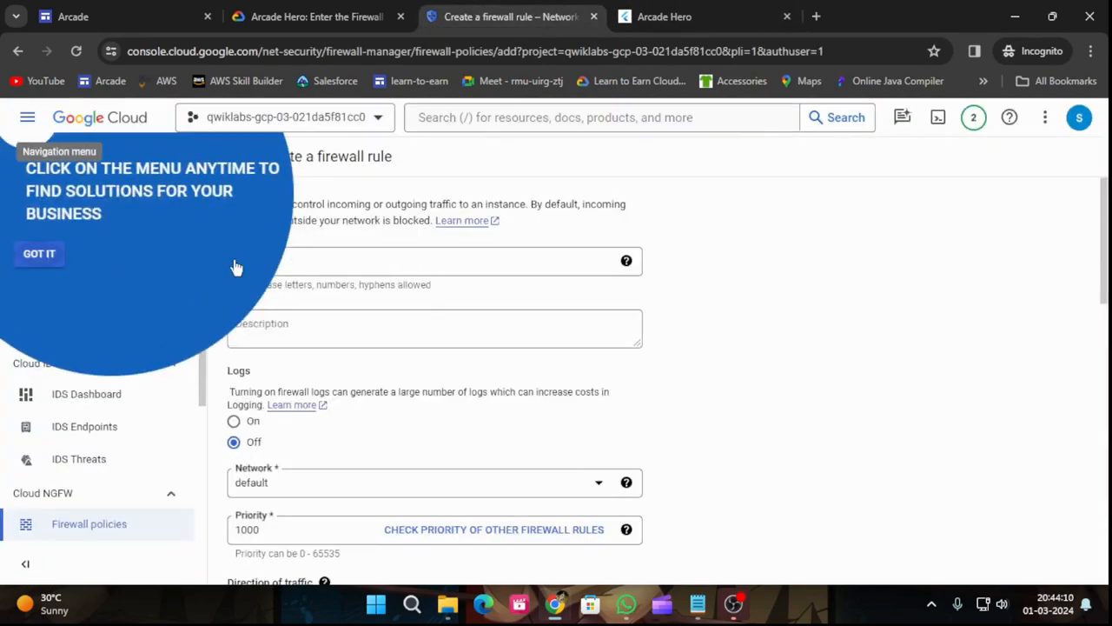
pyautogui.click(39, 253)
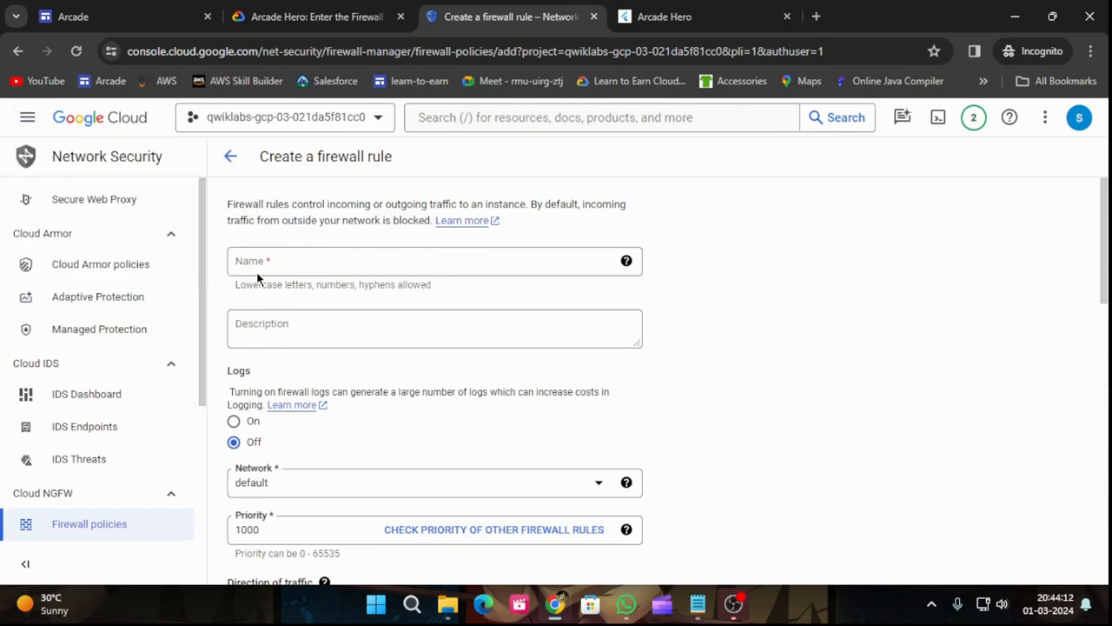
pyautogui.write('default-allow-inbound')
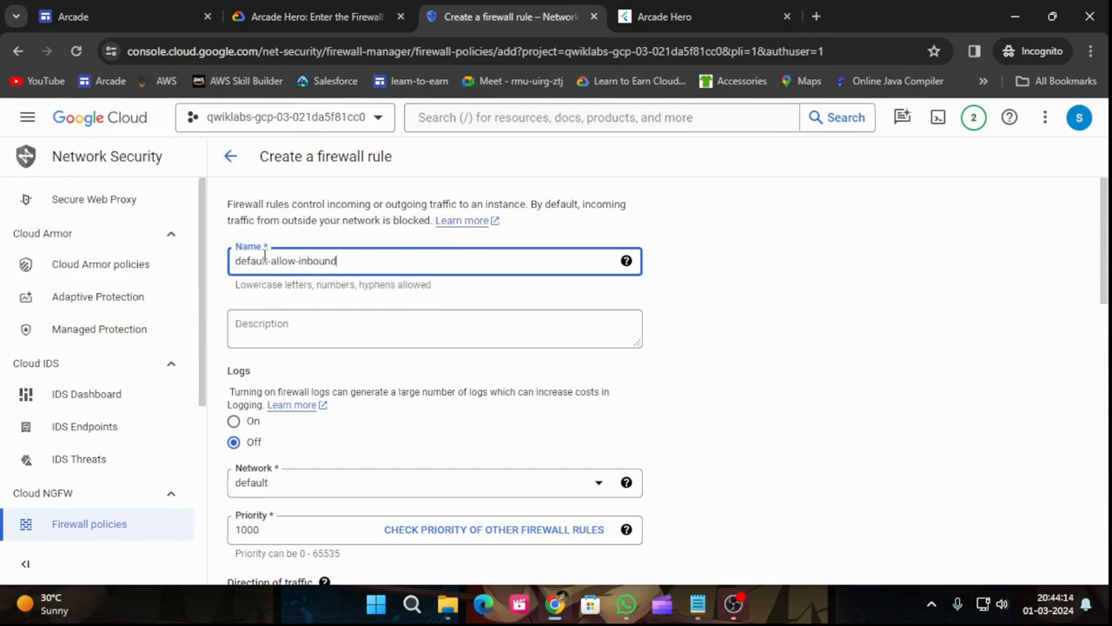
pyautogui.click(664, 17)
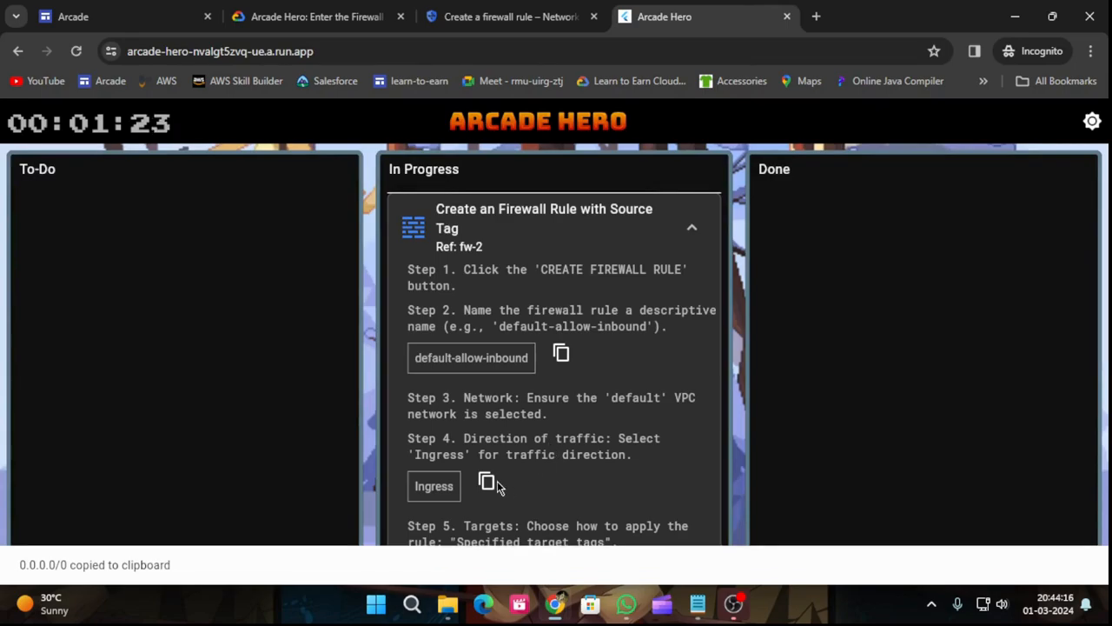
pyautogui.scroll(-3)
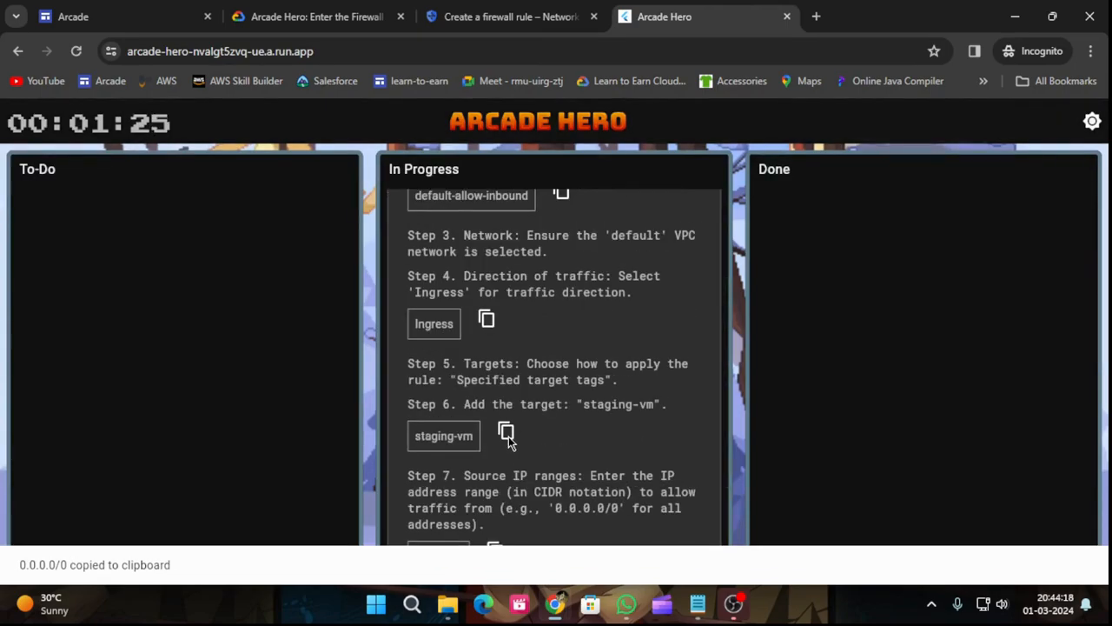
pyautogui.click(508, 17)
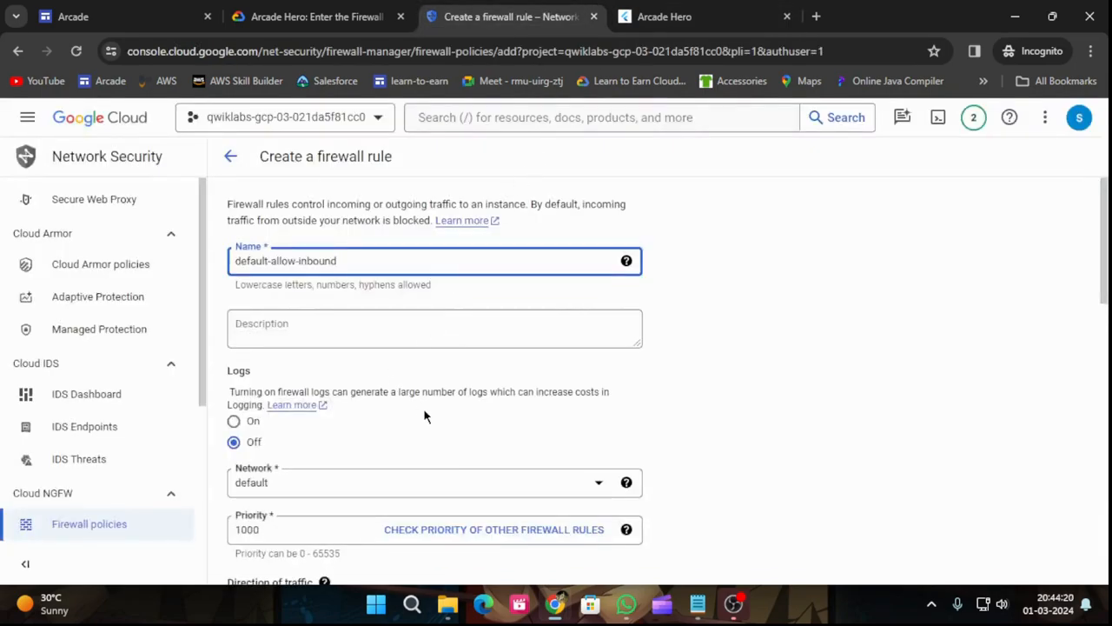
pyautogui.scroll(-3)
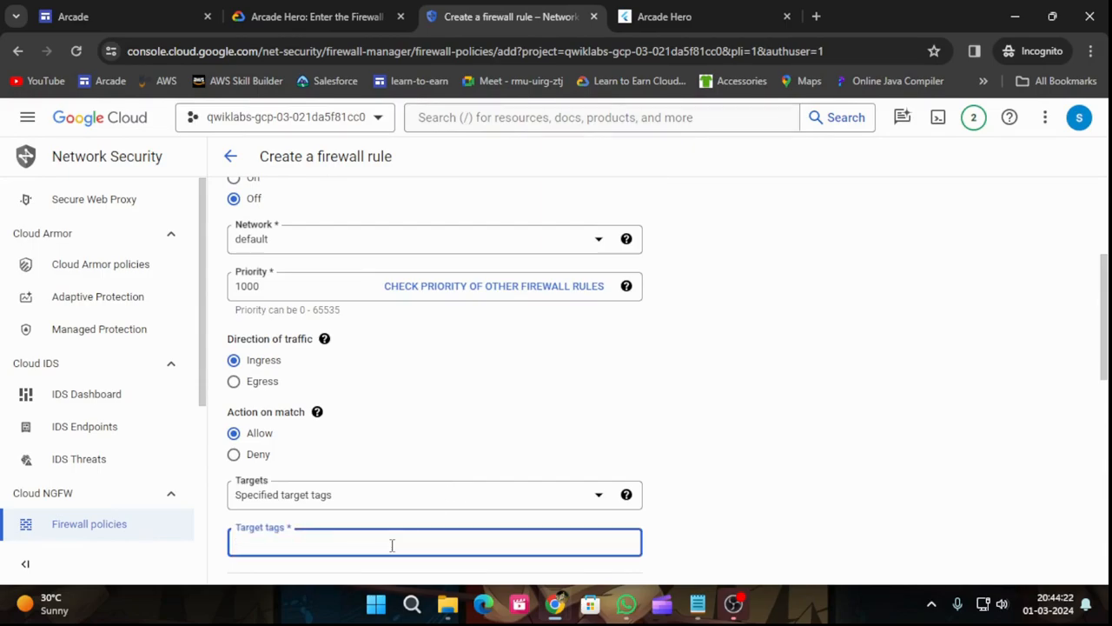
pyautogui.scroll(3)
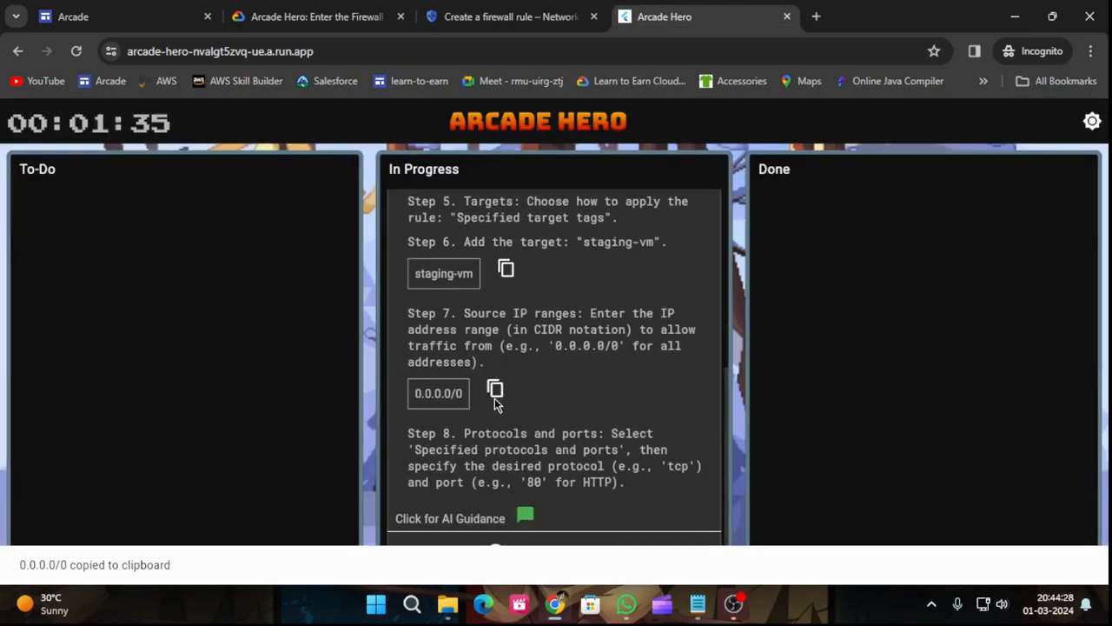
pyautogui.click(511, 16)
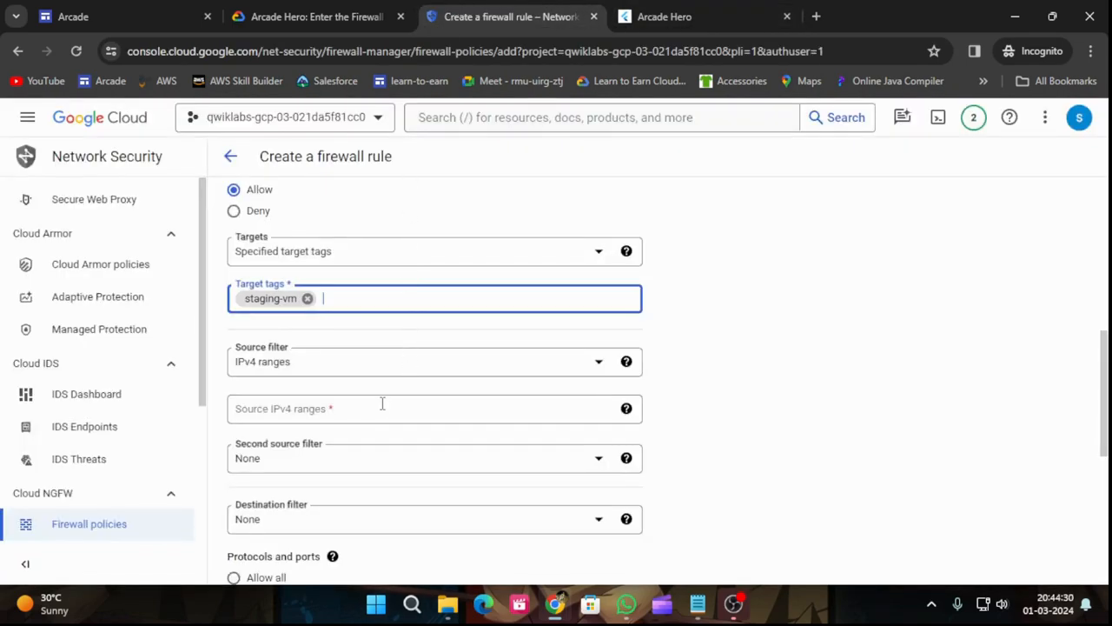
# Step: Enter target tag staging-vm, source range 0.0.0.0/0, and TCP port 80
pyautogui.write('staging-vm')
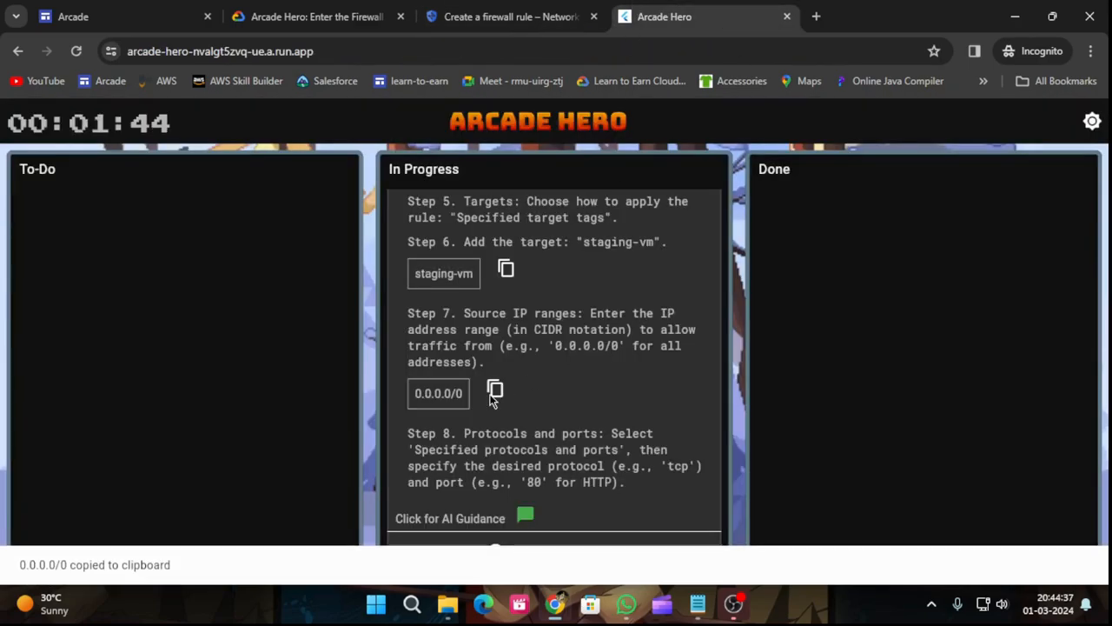
pyautogui.click(510, 17)
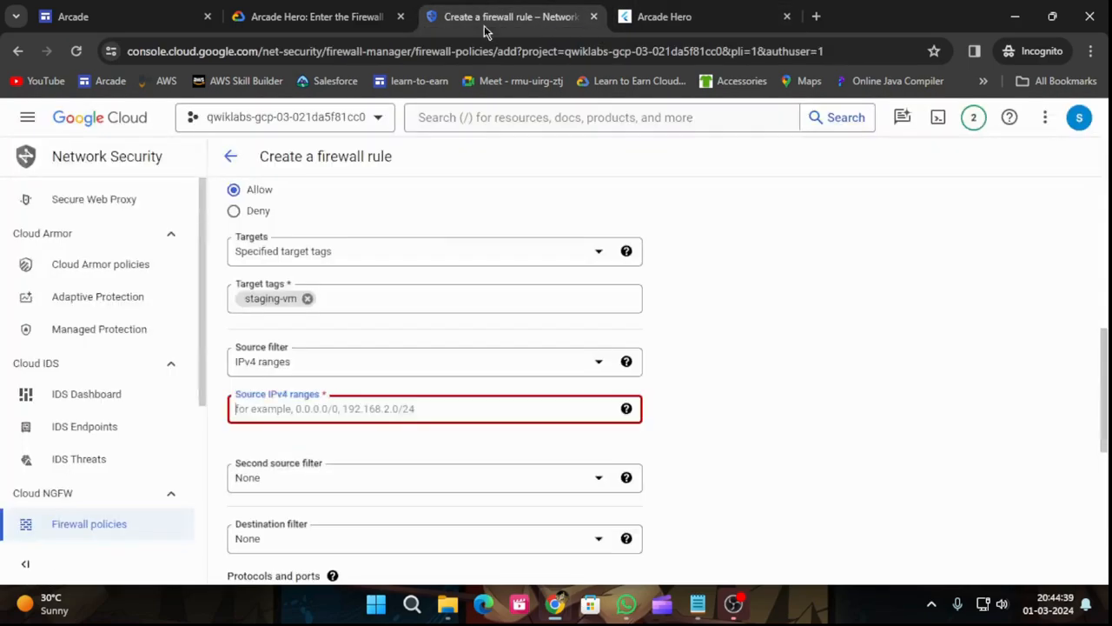
pyautogui.write('0.0.0.0/0')
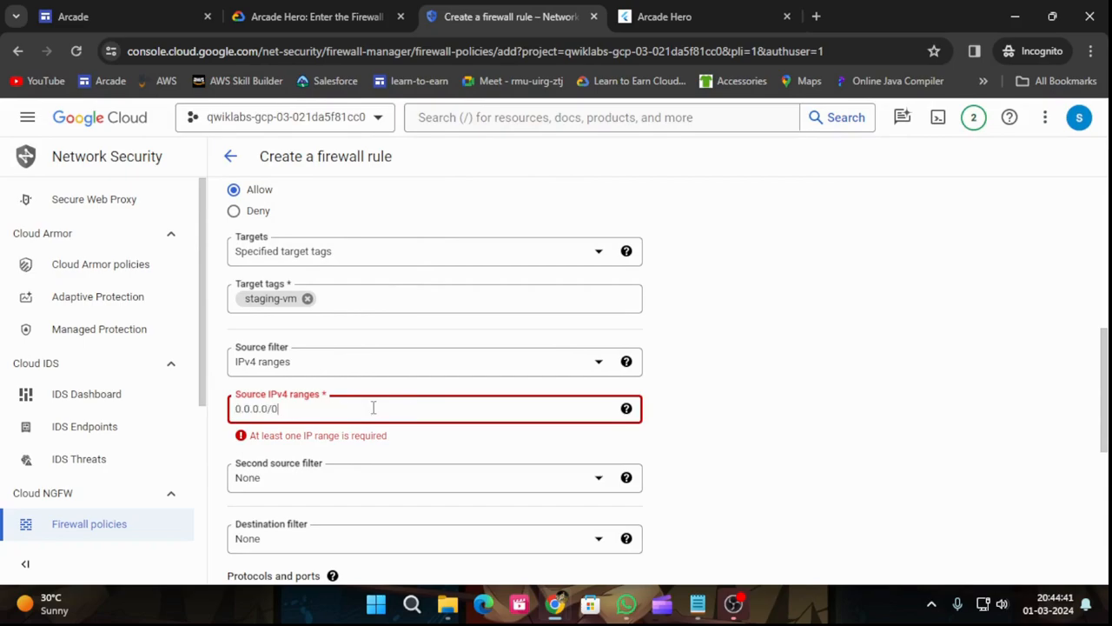
pyautogui.scroll(-3)
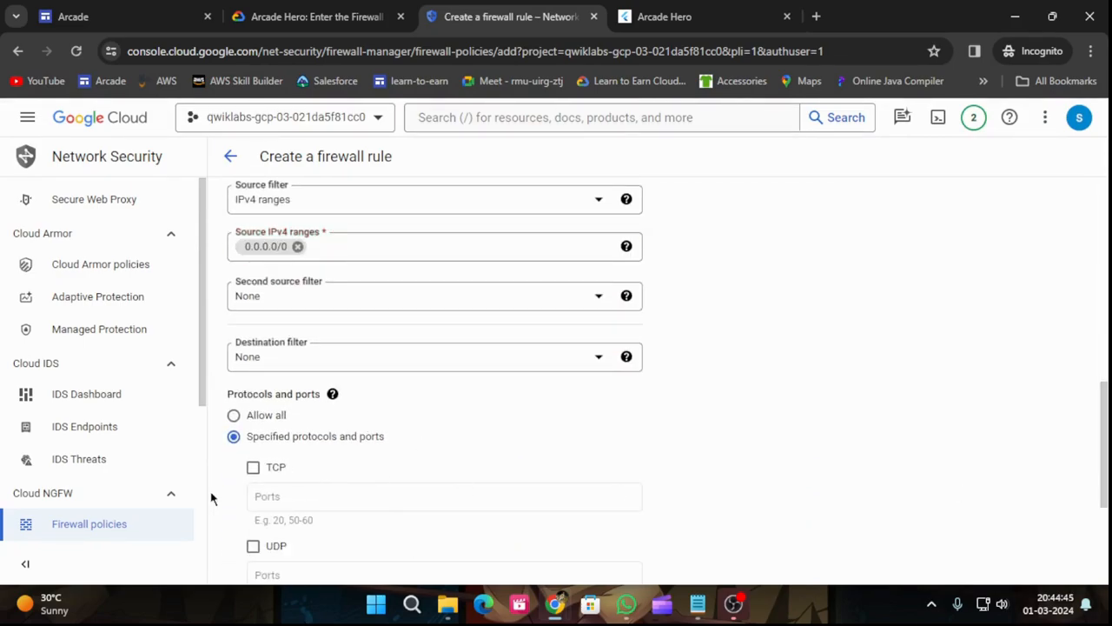
pyautogui.click(253, 466)
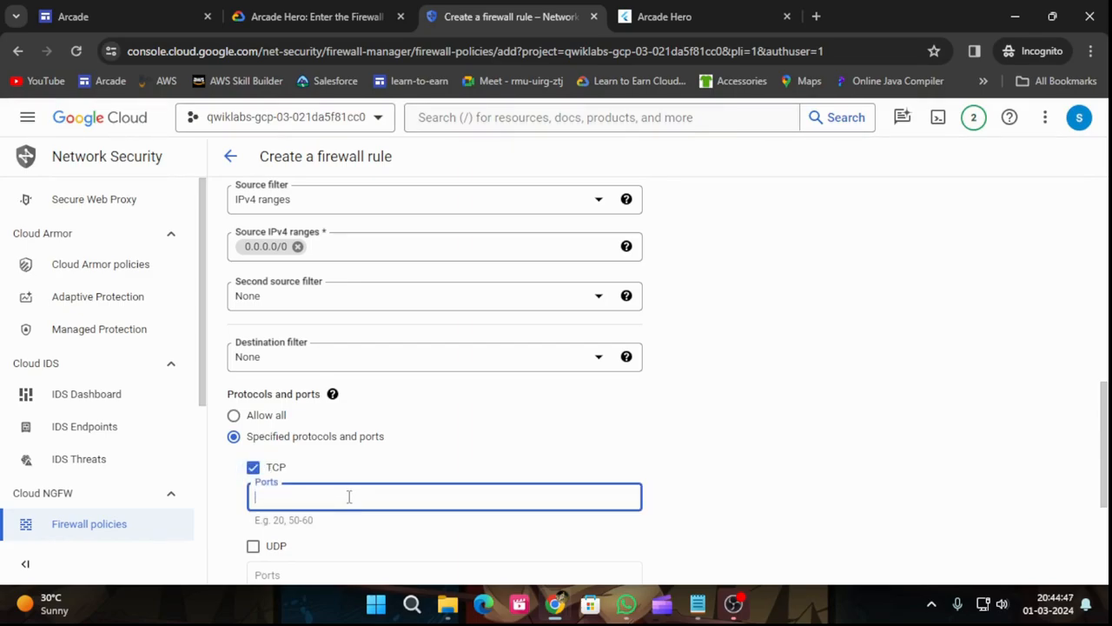
pyautogui.write('80')
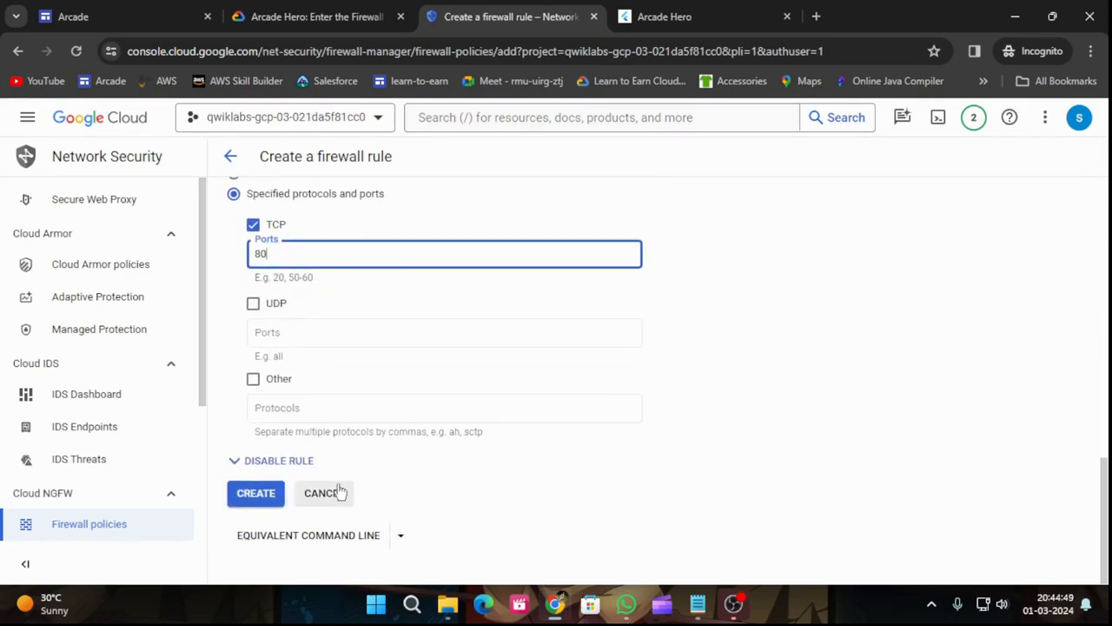
# Step: Submit the default-allow-inbound rule and re-select the lab student account when prompted
pyautogui.click(256, 493)
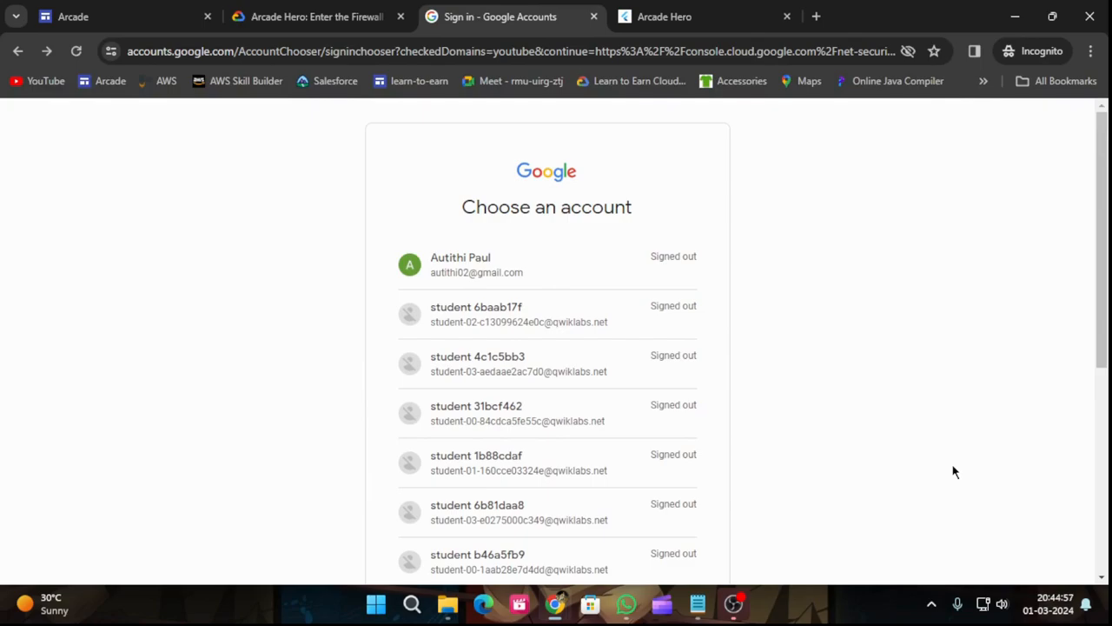
pyautogui.scroll(-3)
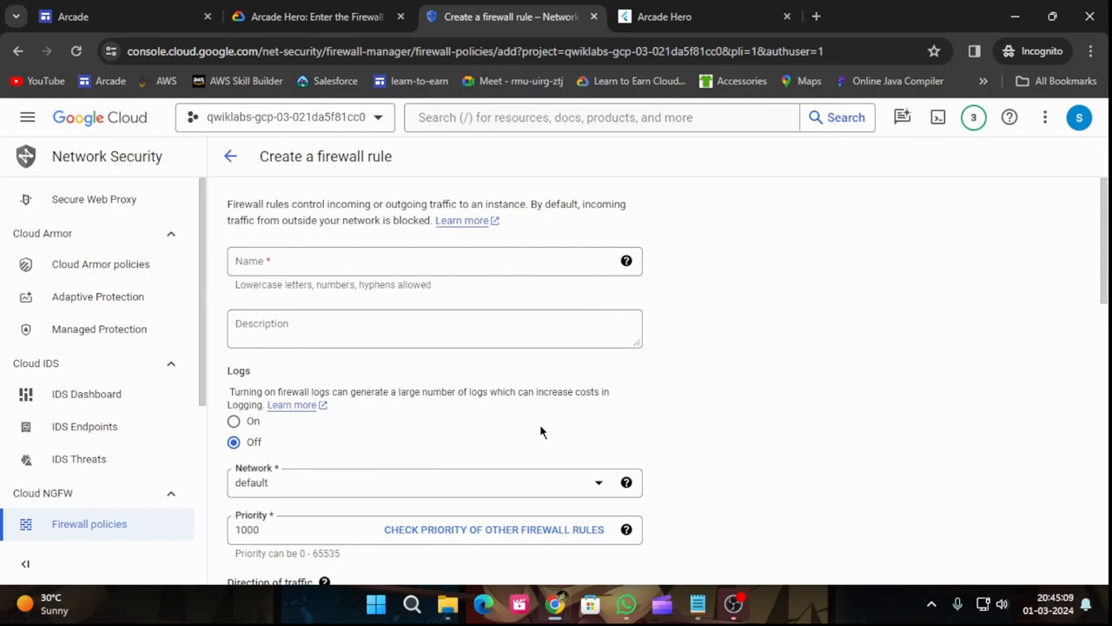
pyautogui.click(974, 118)
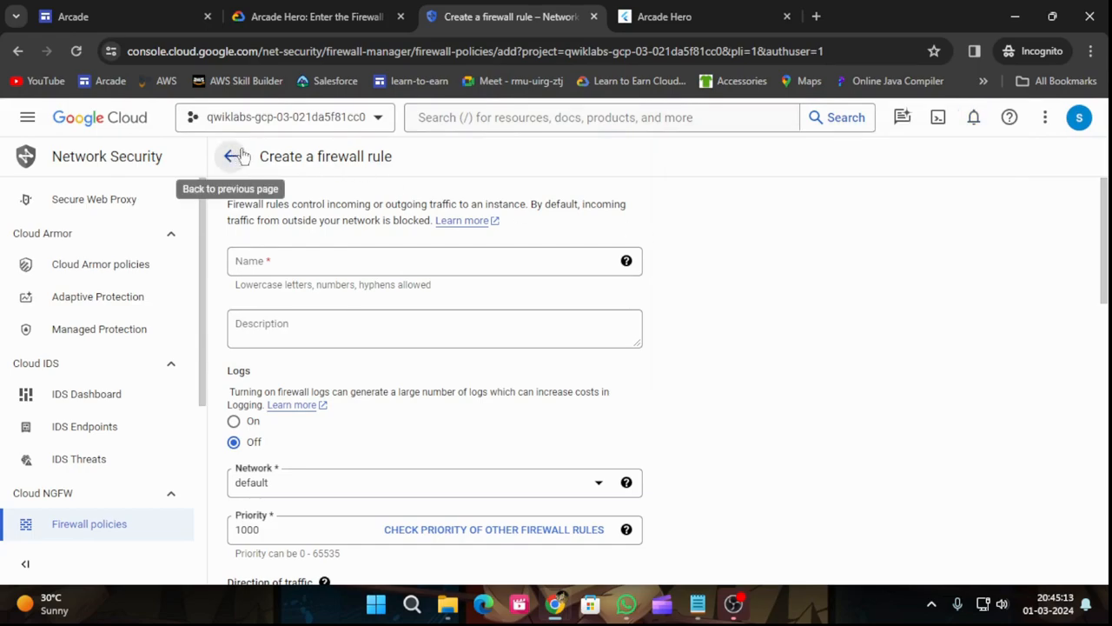
pyautogui.click(230, 157)
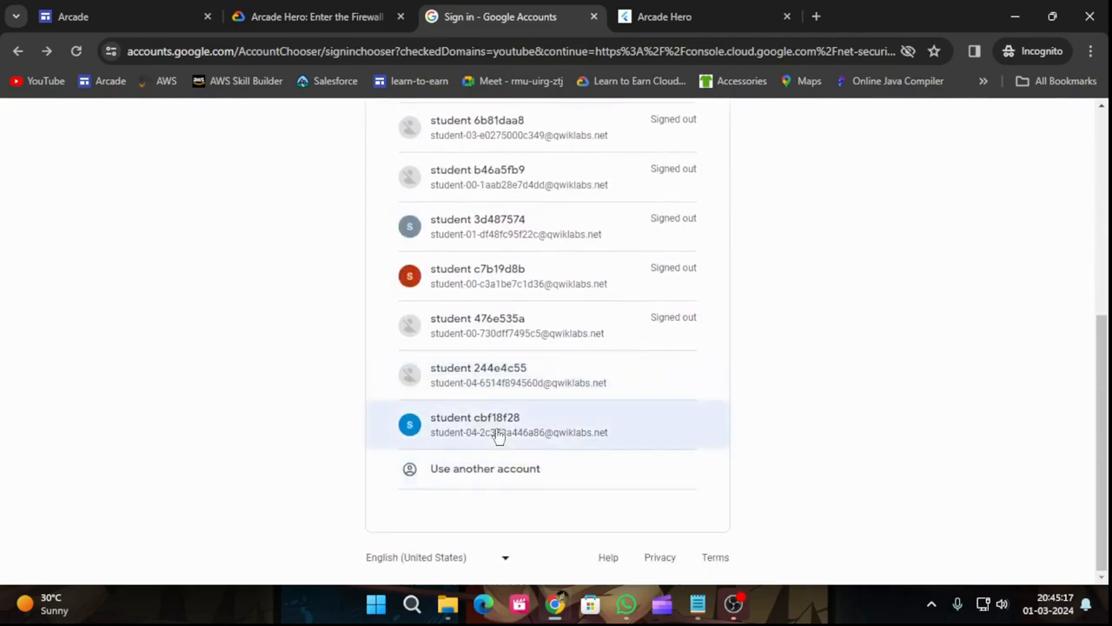
pyautogui.click(518, 425)
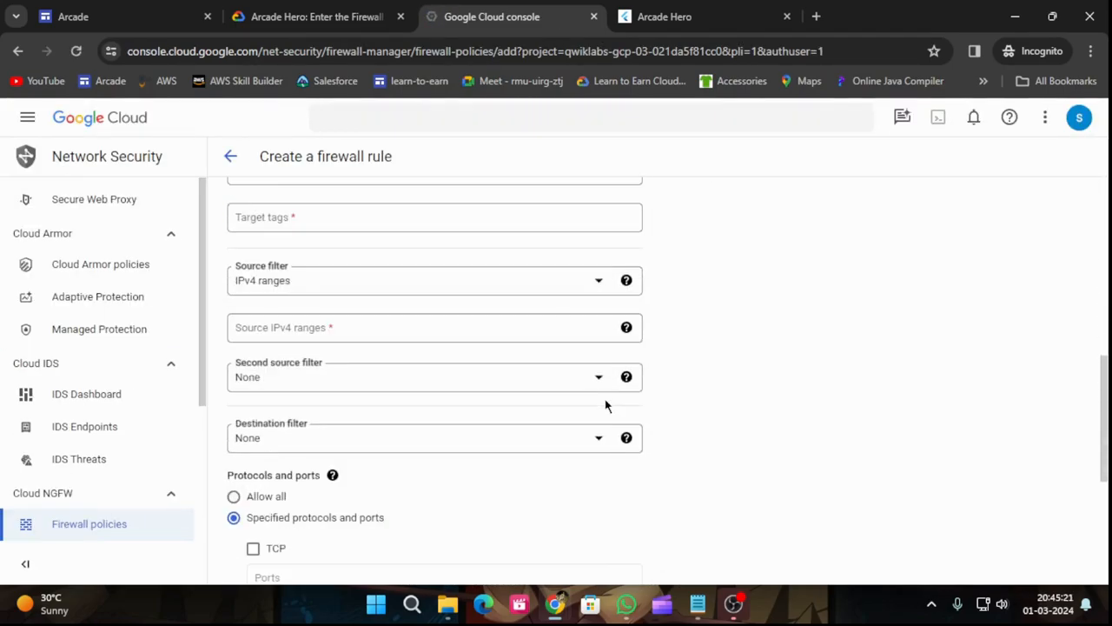
pyautogui.scroll(3)
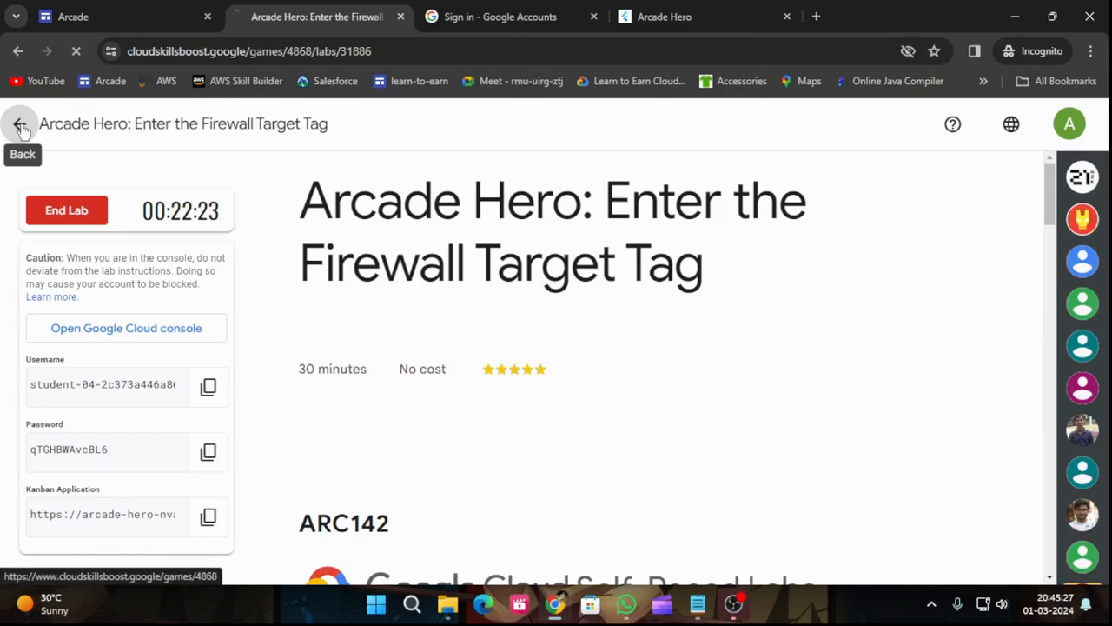
# Step: From the game's lab list, end the Firewall Target Tag lab and rate it five stars
pyautogui.click(19, 124)
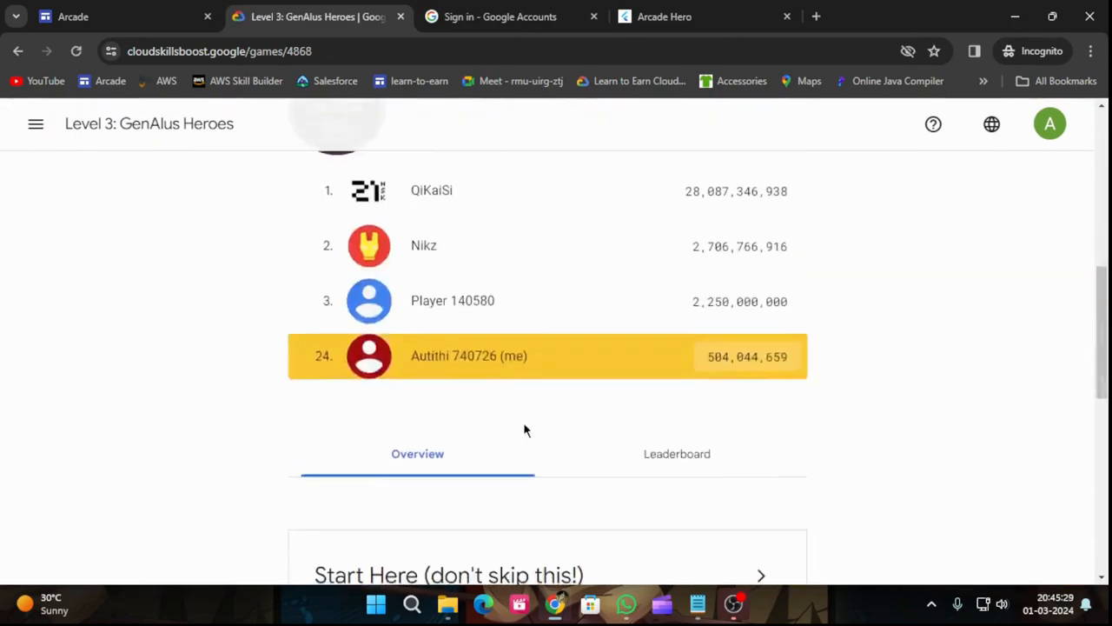
pyautogui.scroll(-3)
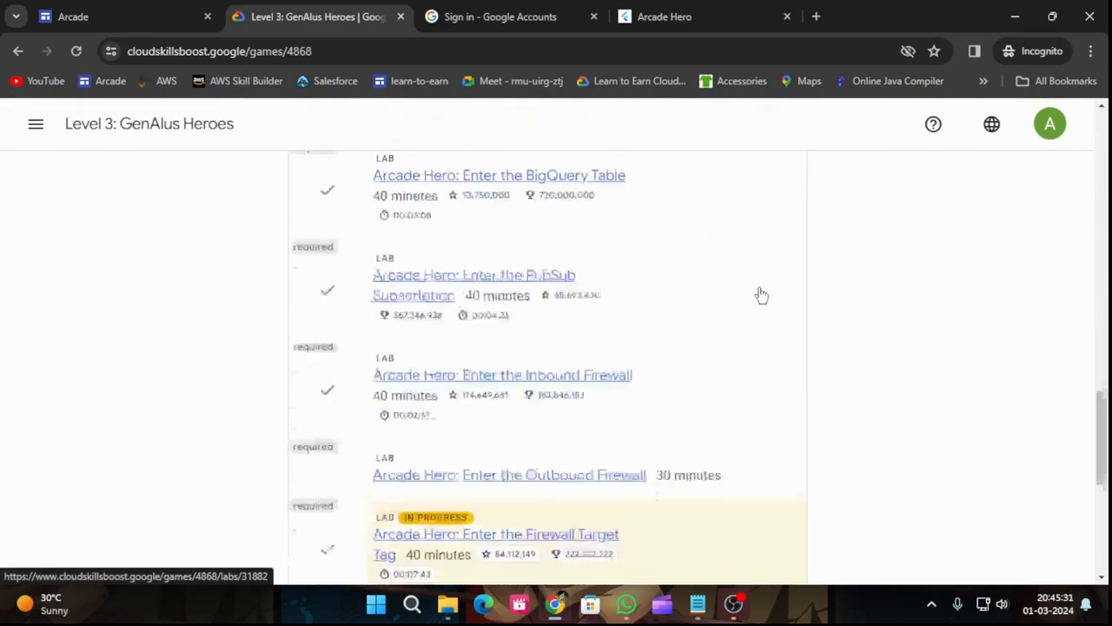
pyautogui.scroll(-3)
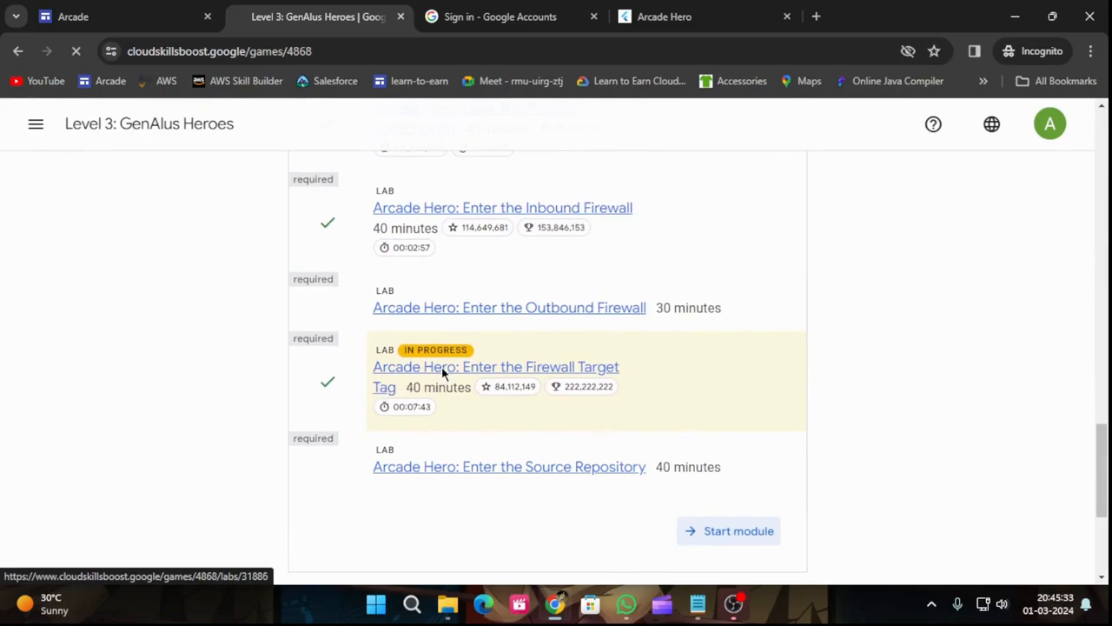
pyautogui.click(495, 366)
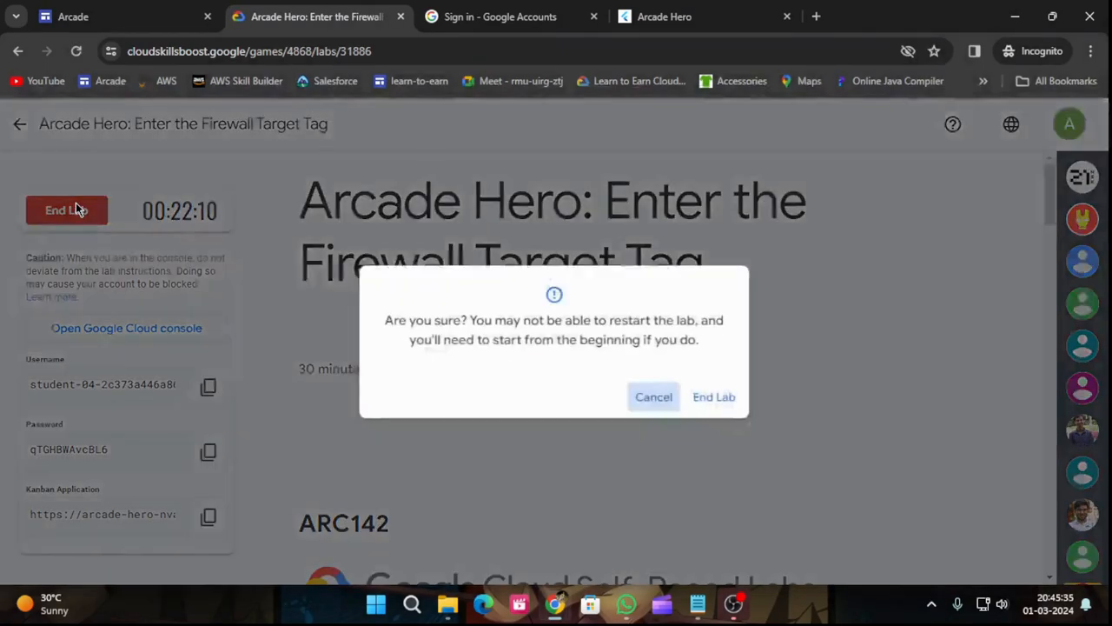
pyautogui.click(714, 396)
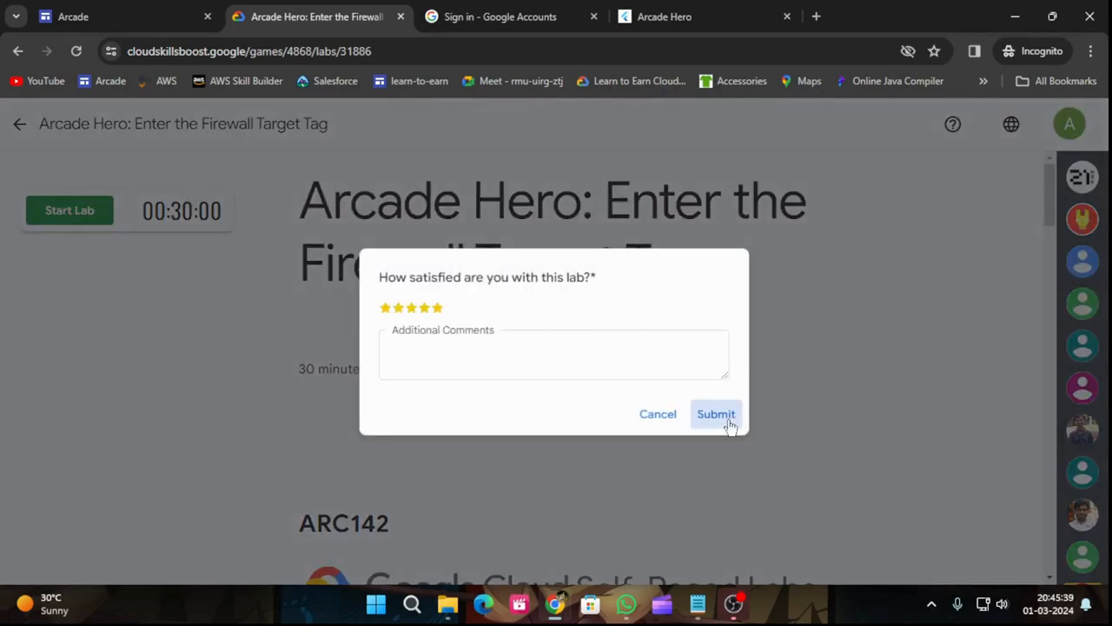
pyautogui.click(717, 414)
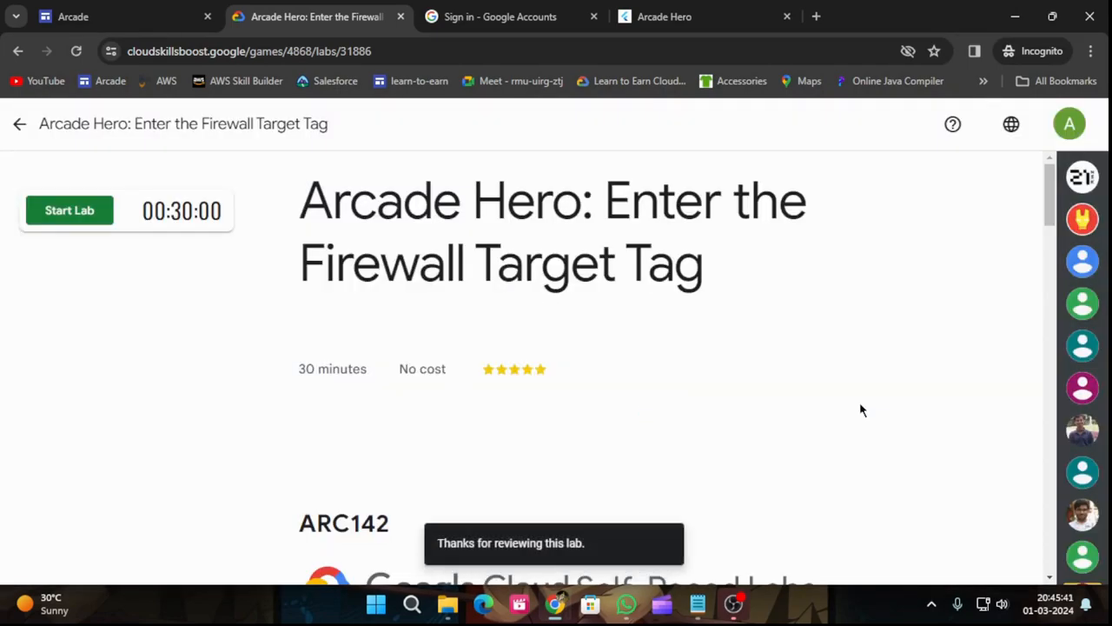